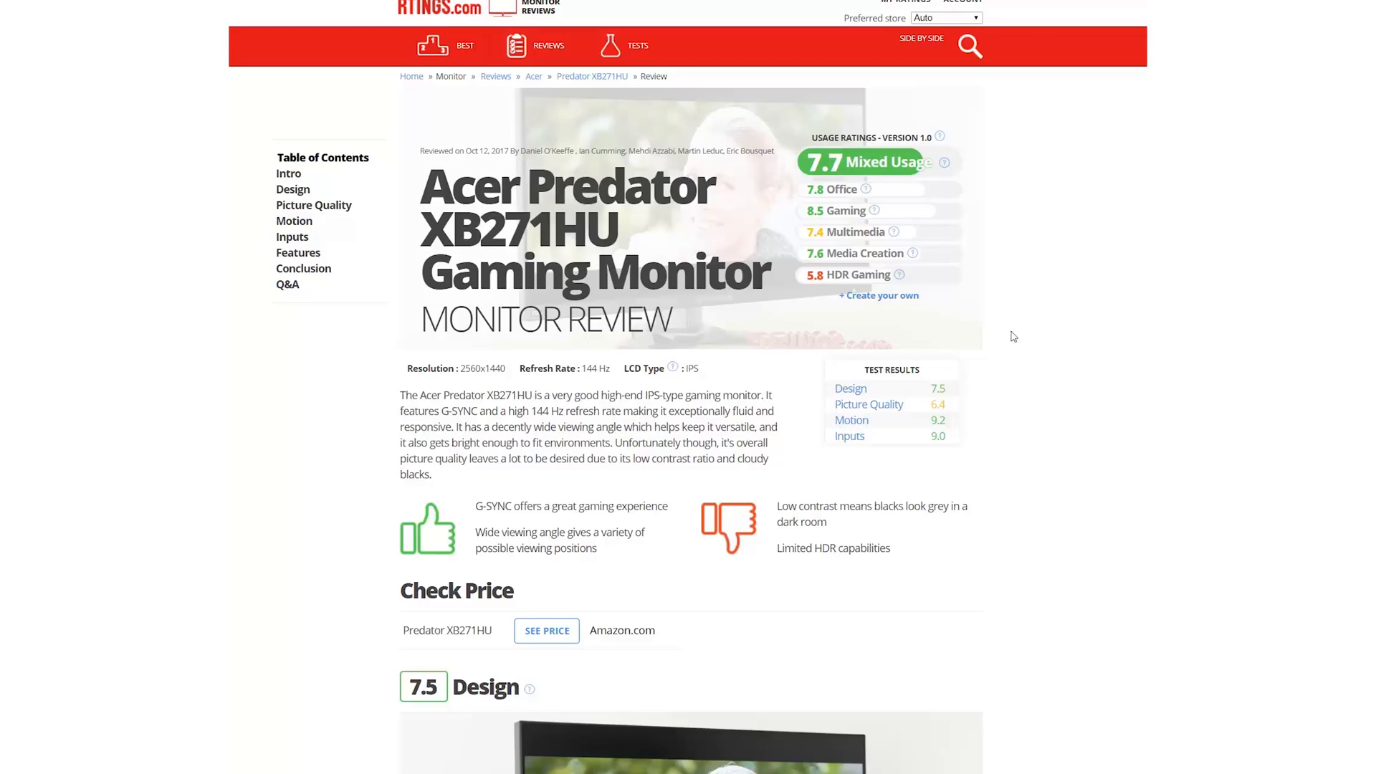
mouse_move(835, 325)
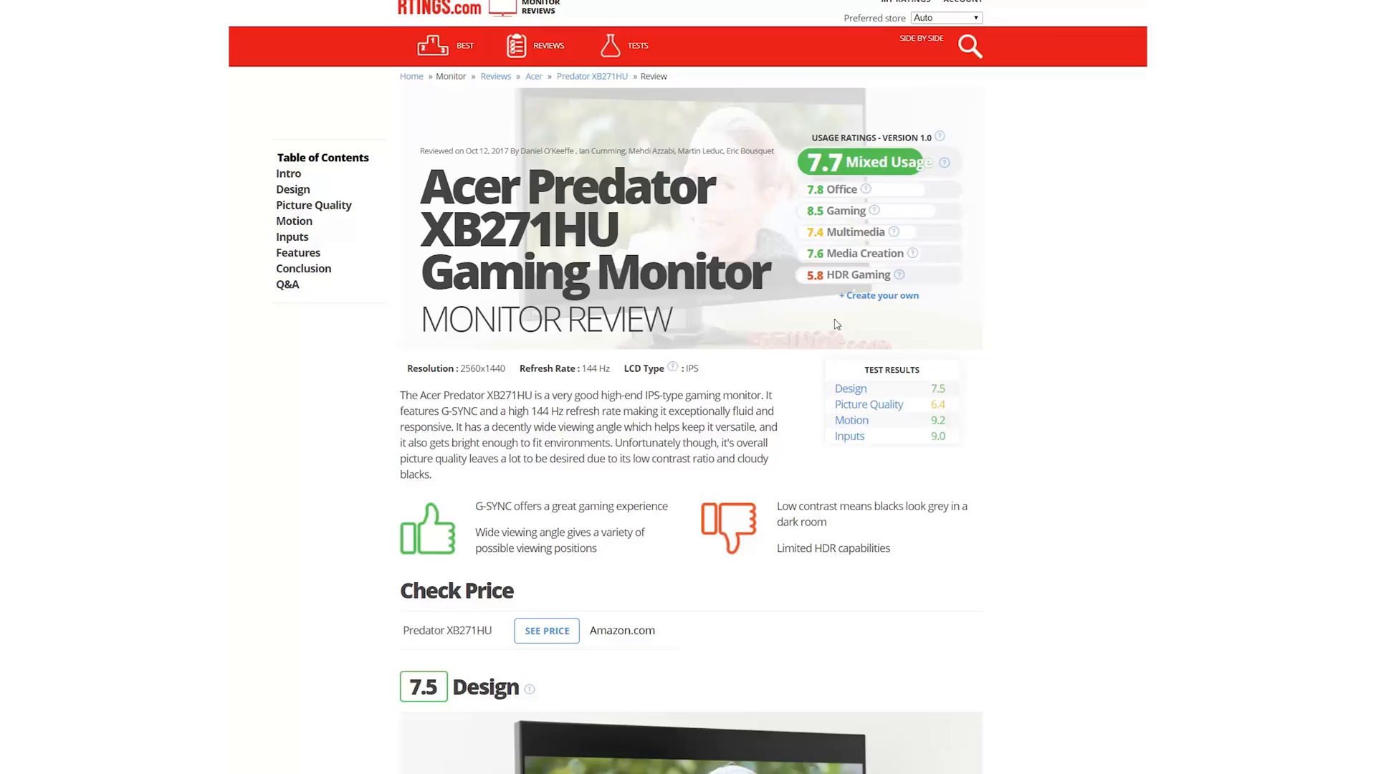
mouse_move(760, 216)
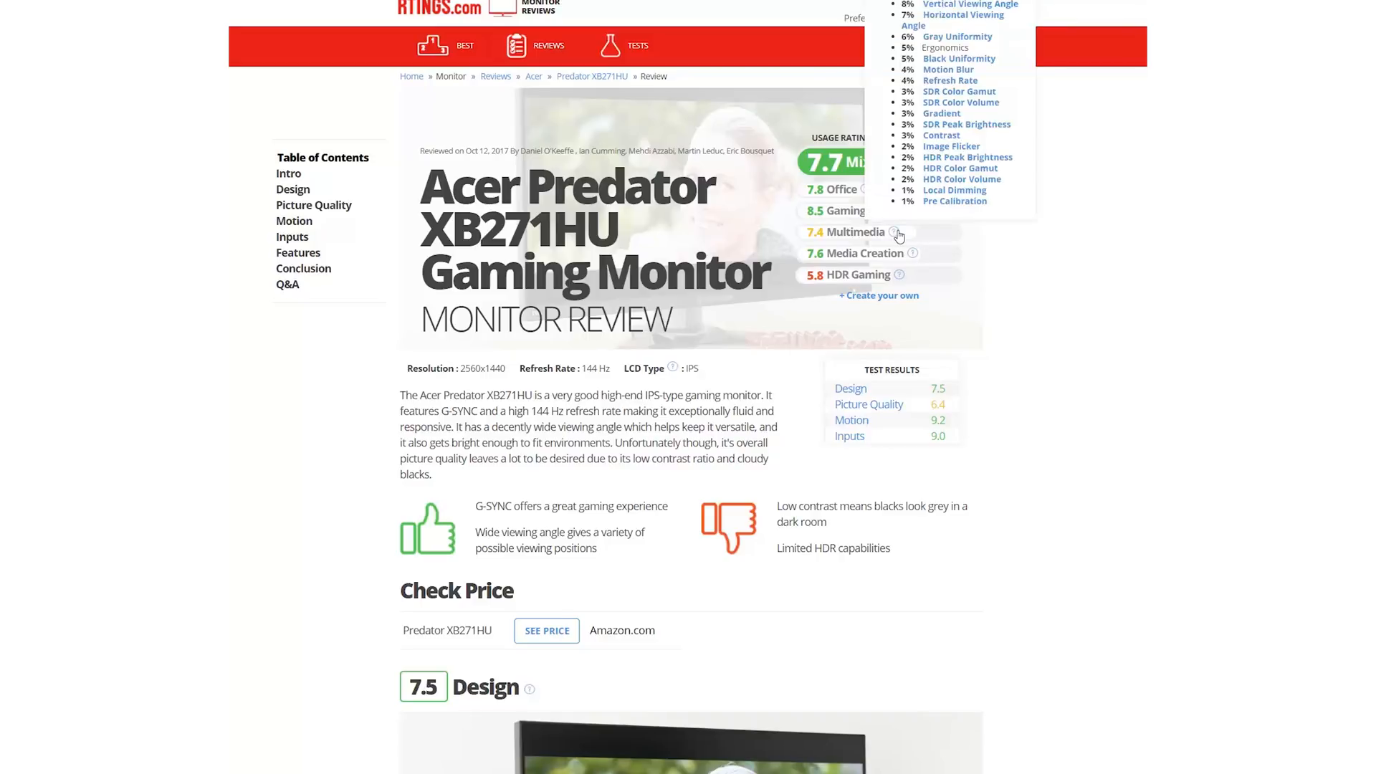
Step: Reveal the HDR Gaming score components, then the Mixed Usage weighting popup
left_click(898, 274)
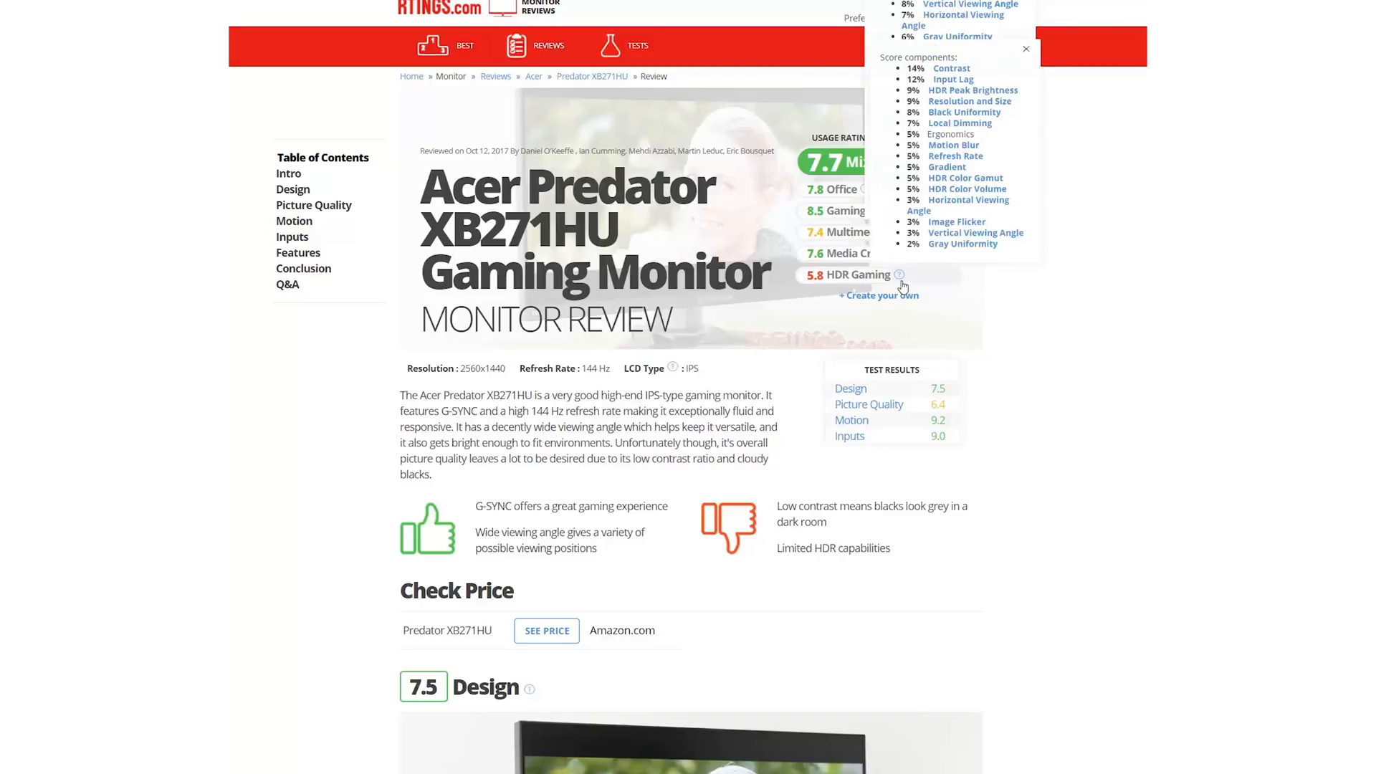
left_click(1025, 48)
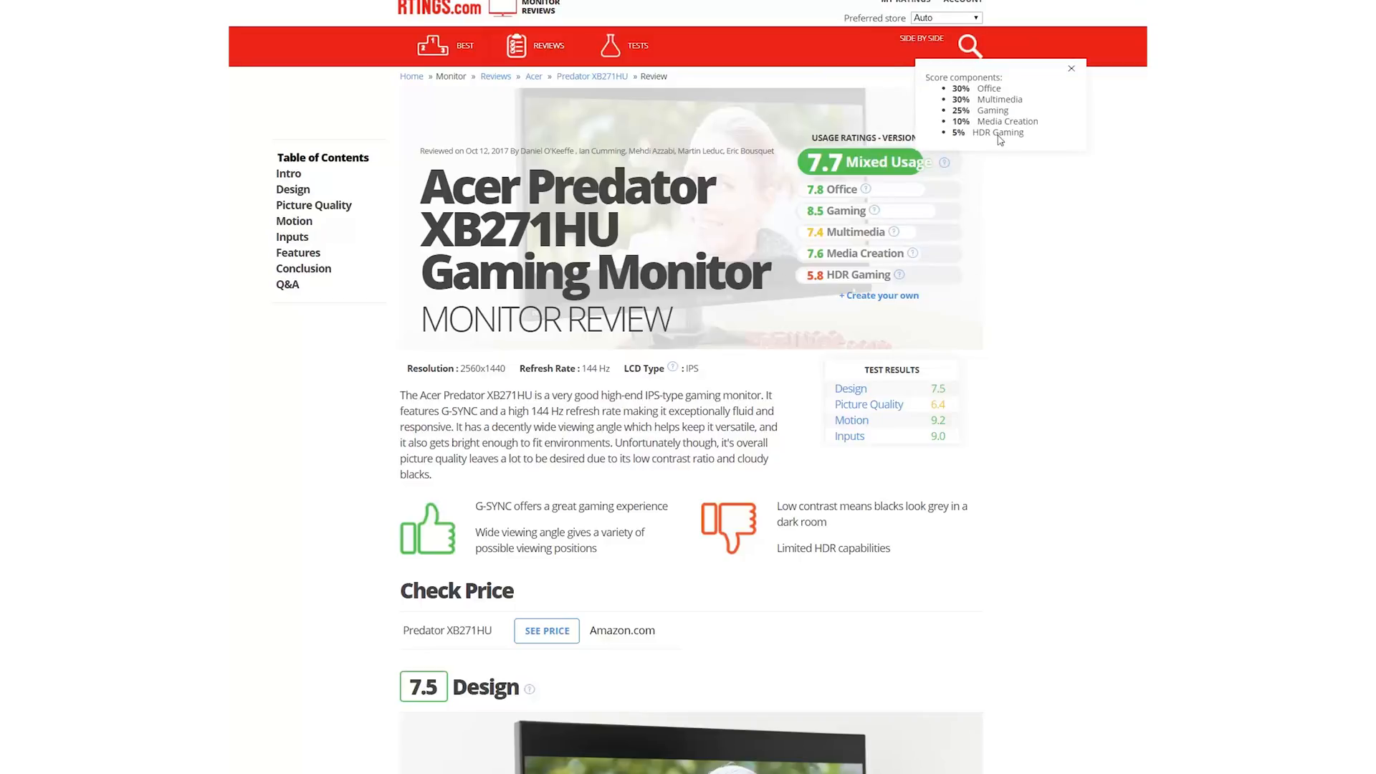
Step: Scroll through stand, ergonomics, back, borders, thickness and build quality to Picture Quality
scroll("down", 3)
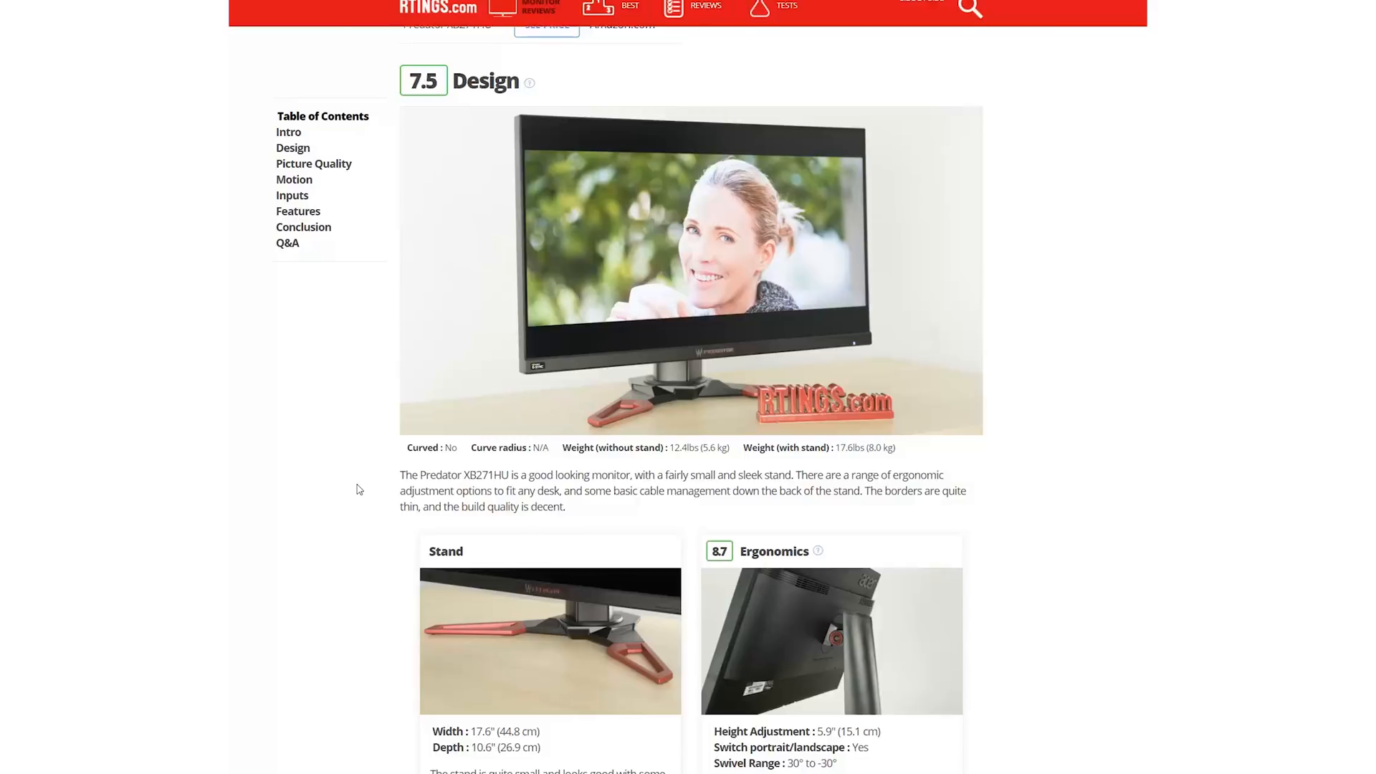
mouse_move(417, 472)
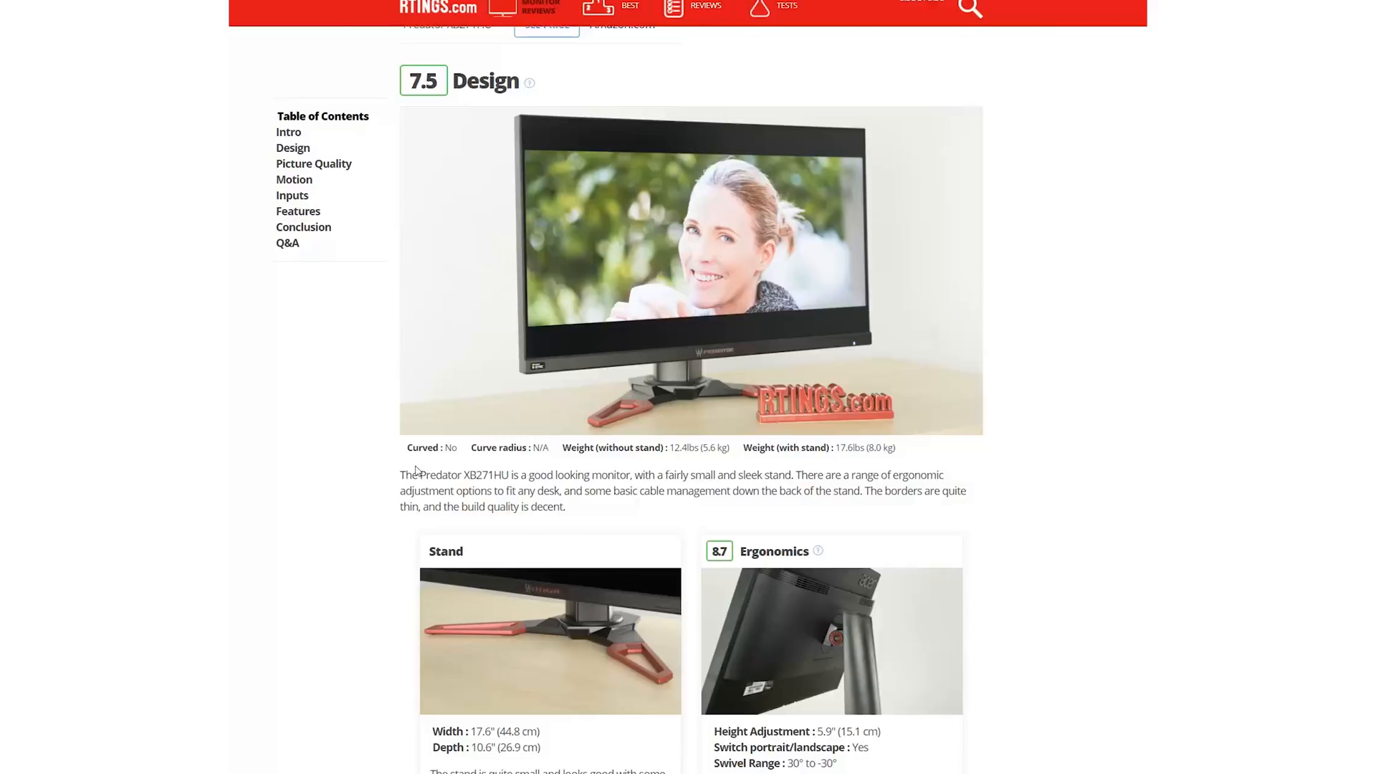
mouse_move(715, 483)
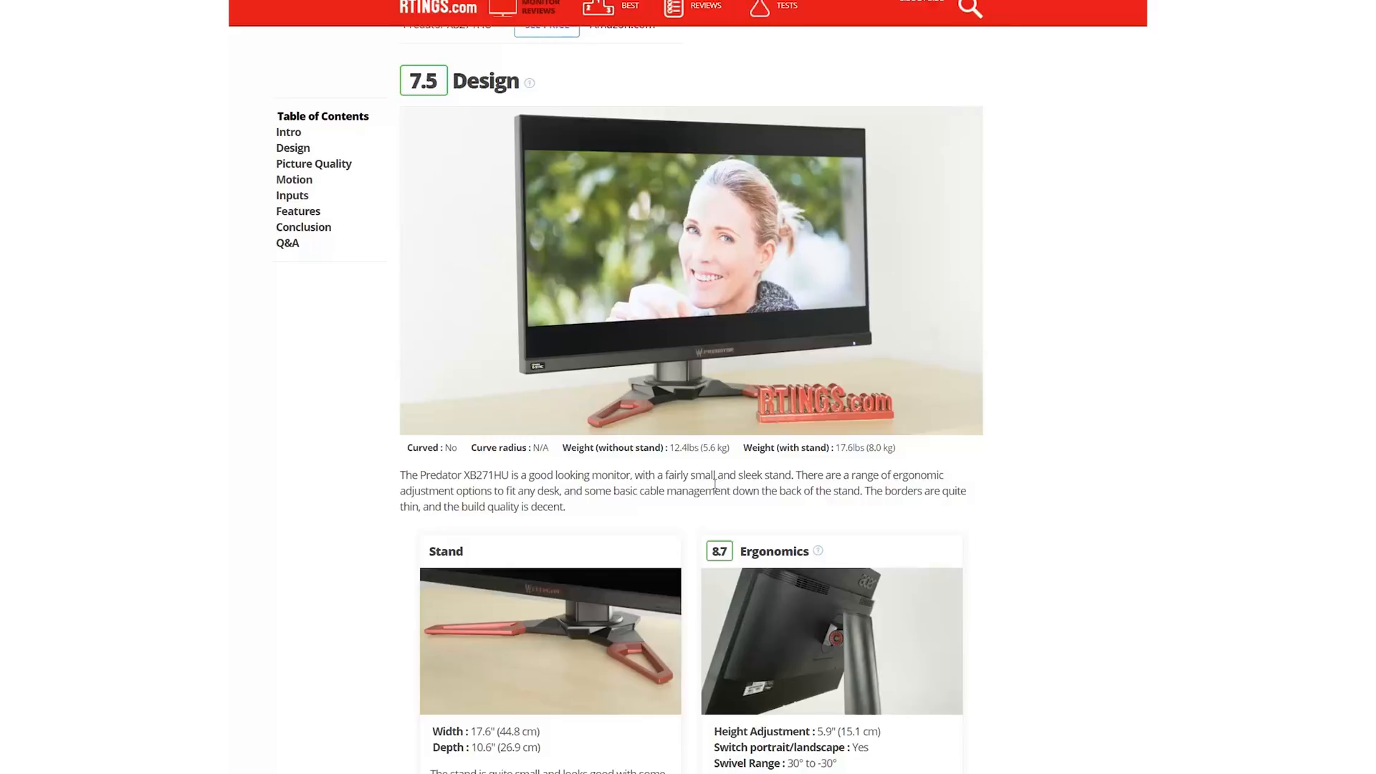
scroll("down", 3)
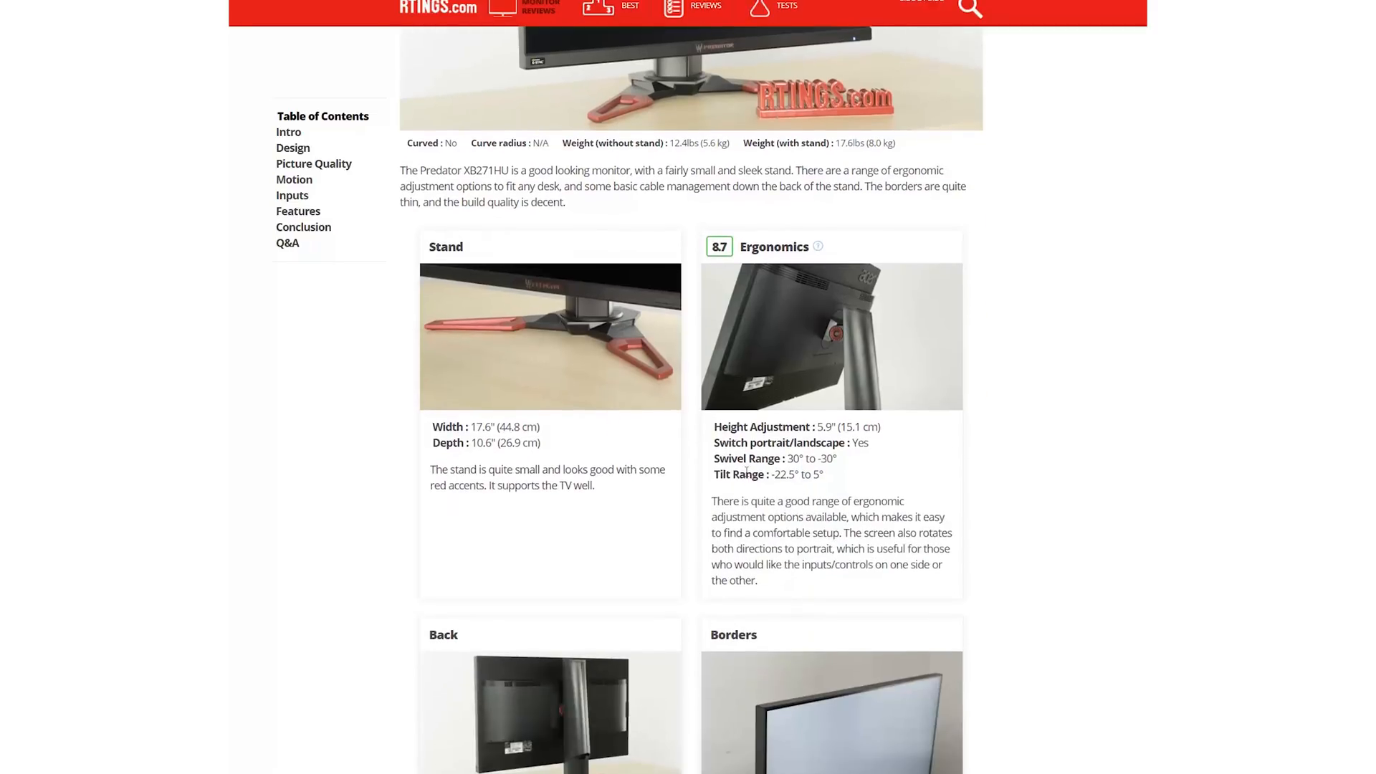
scroll("down", 3)
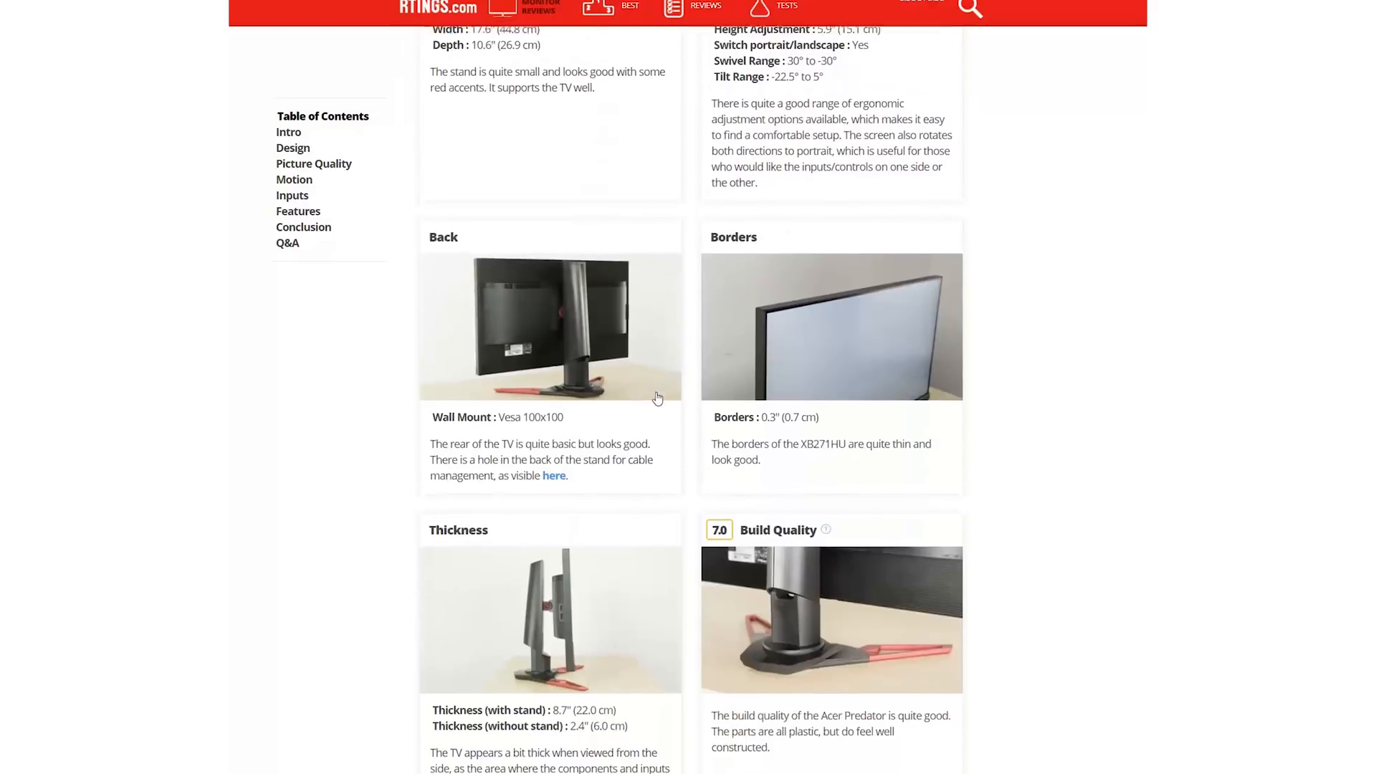
scroll("down", 3)
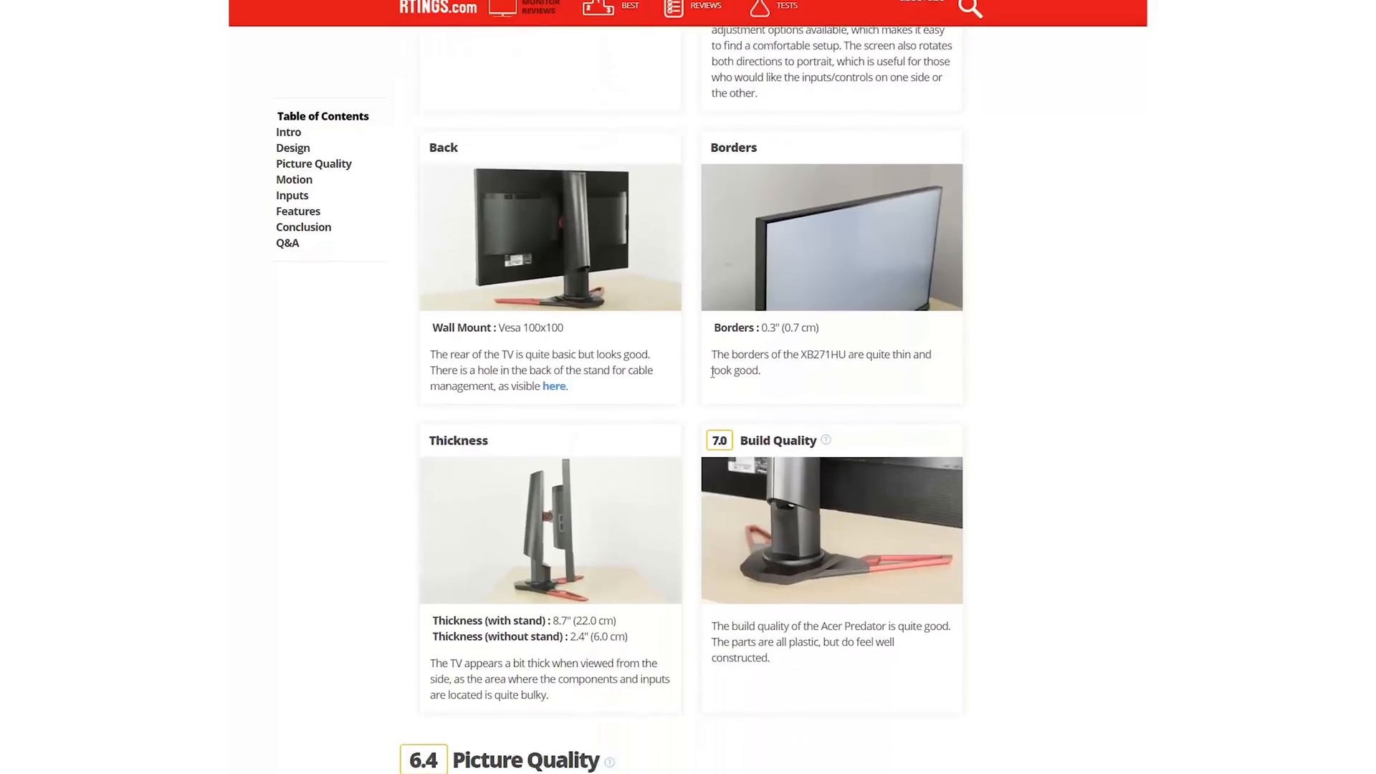
scroll("down", 3)
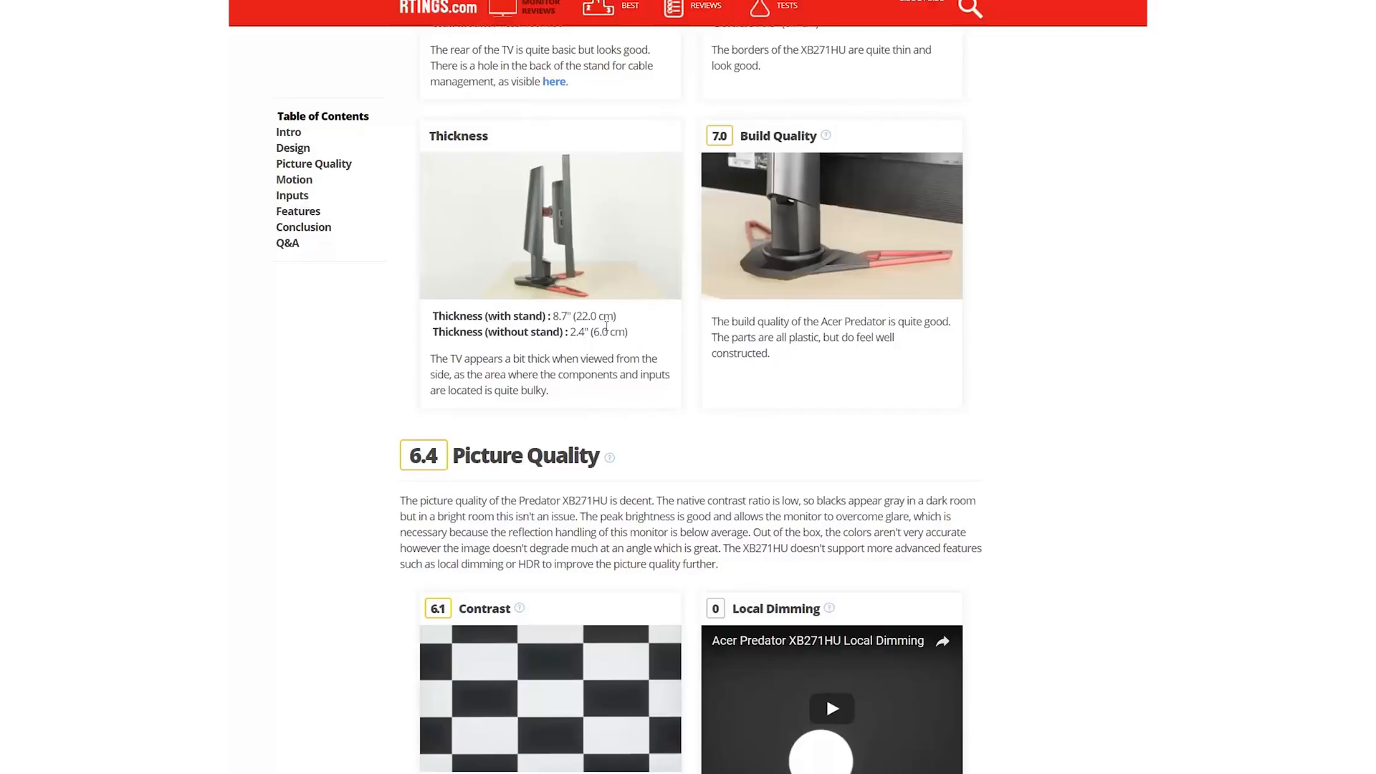
Step: Scroll past Contrast, Local Dimming and Peak Brightness, and play the Horizontal Viewing Angle video
scroll("down", 3)
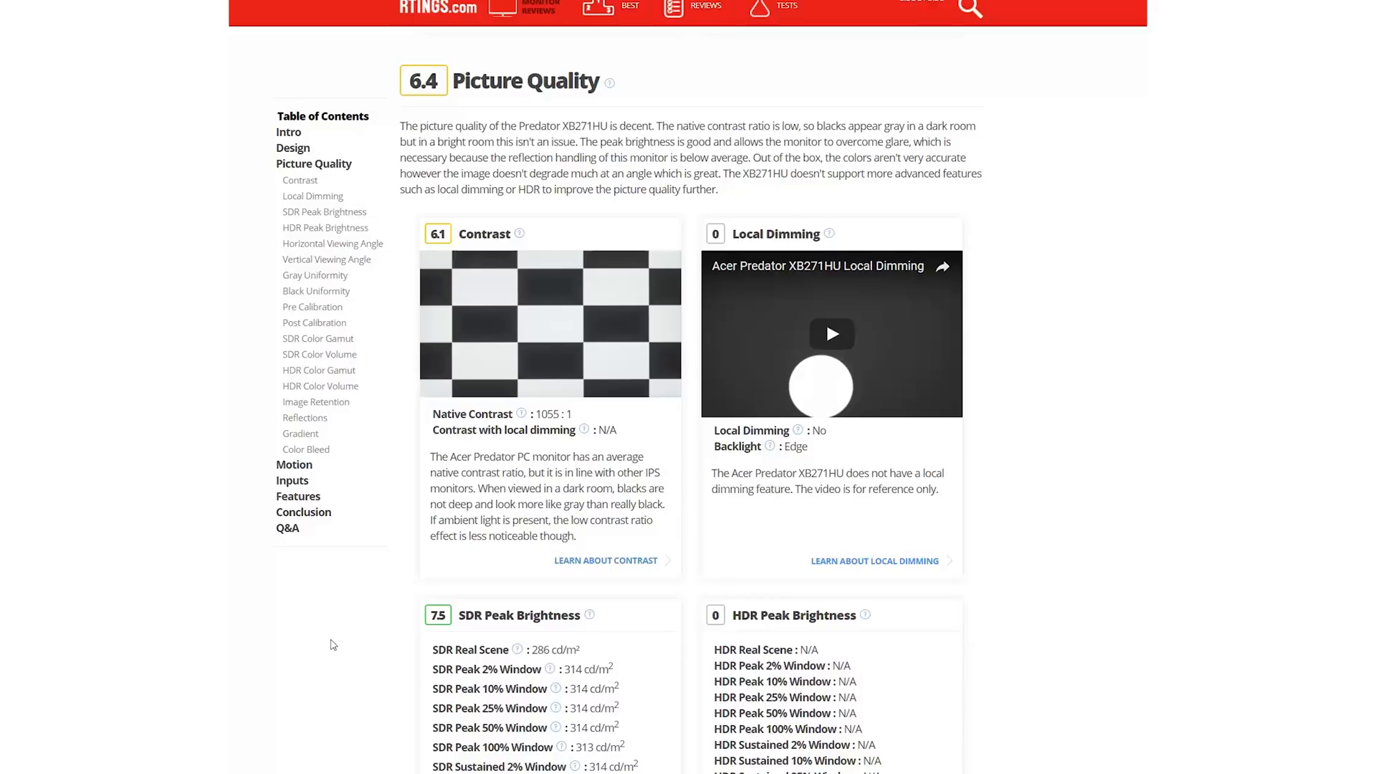
scroll("down", 3)
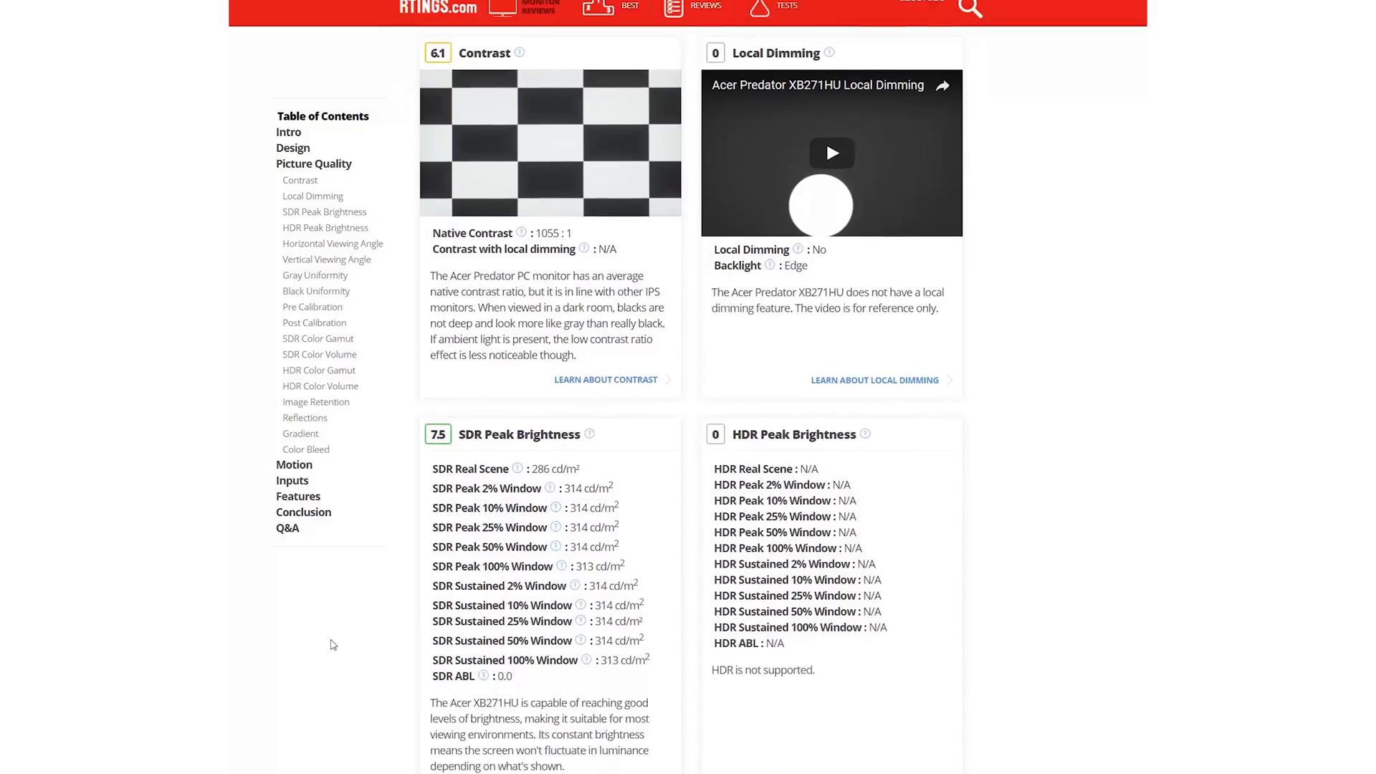
scroll("down", 3)
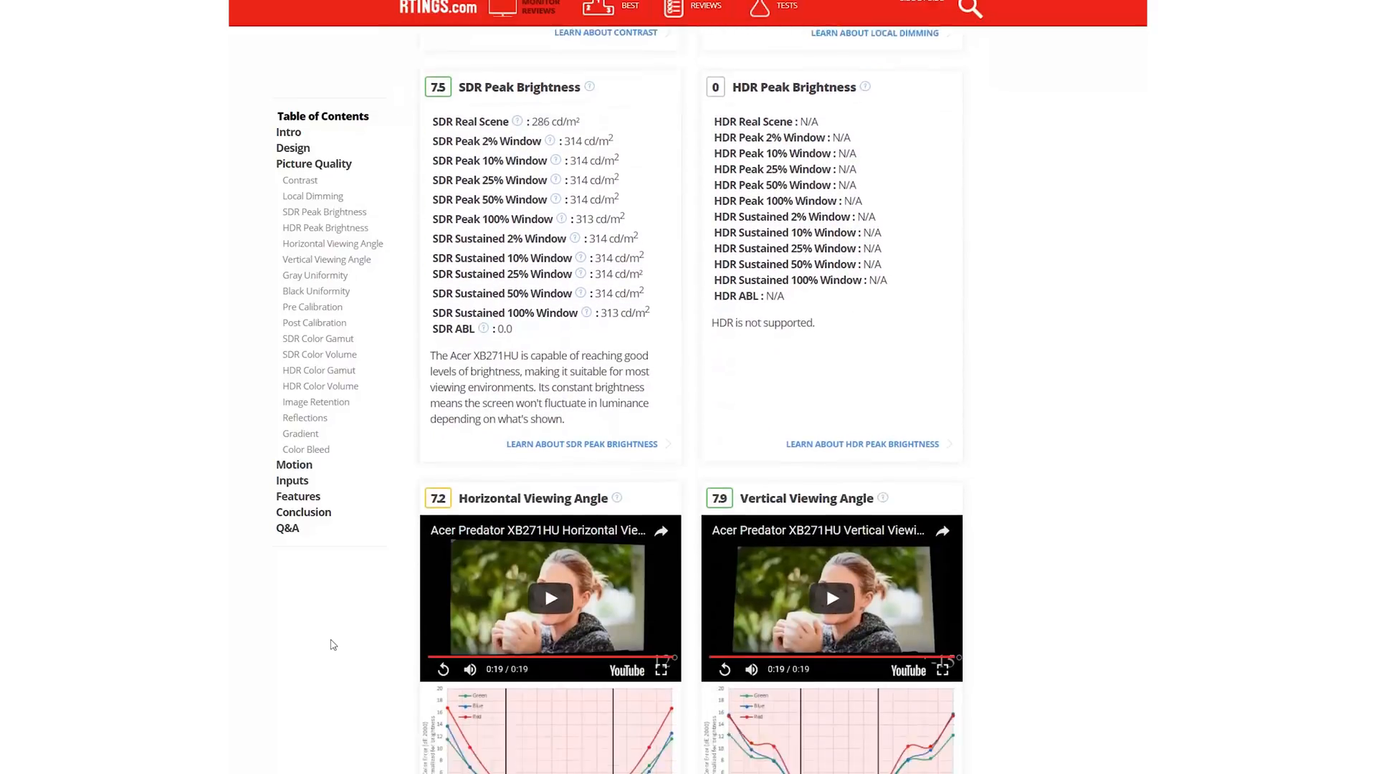
scroll("down", 3)
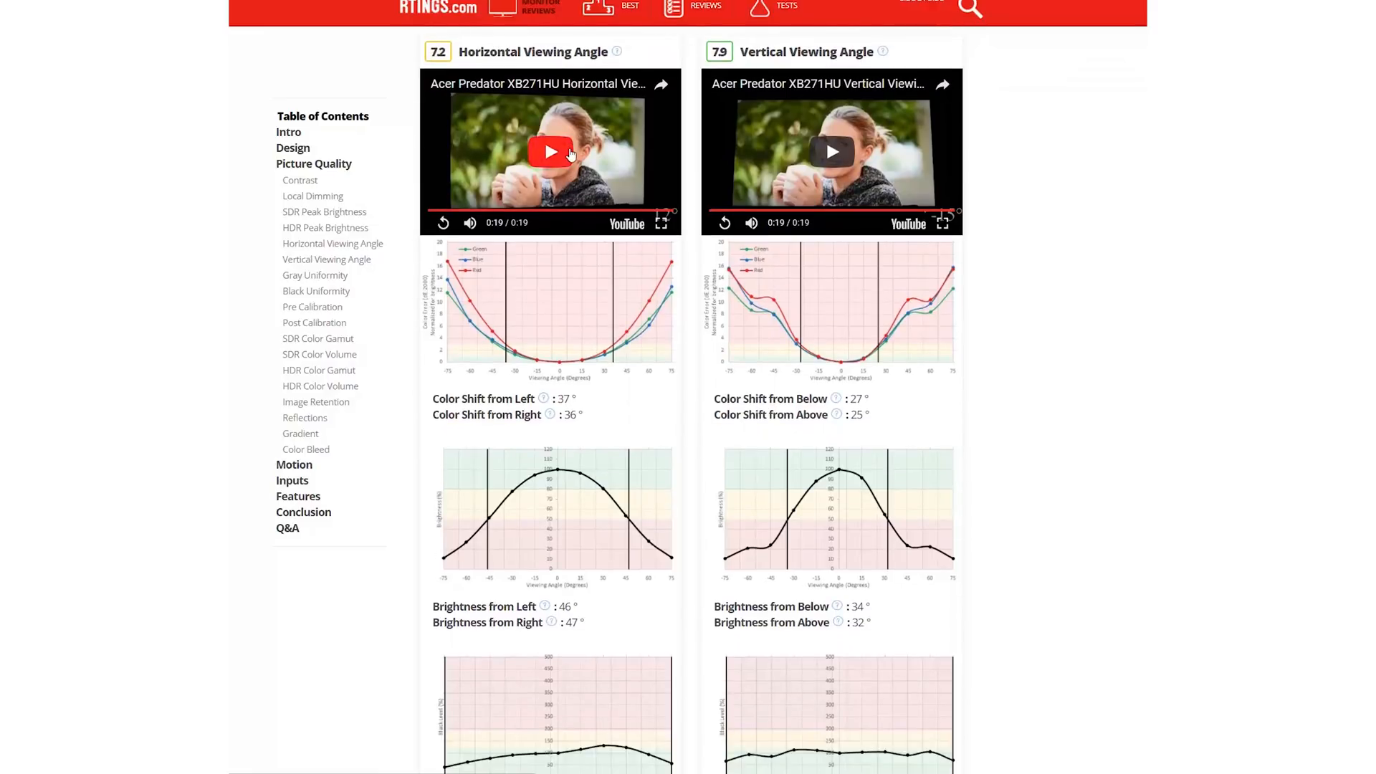
left_click(550, 151)
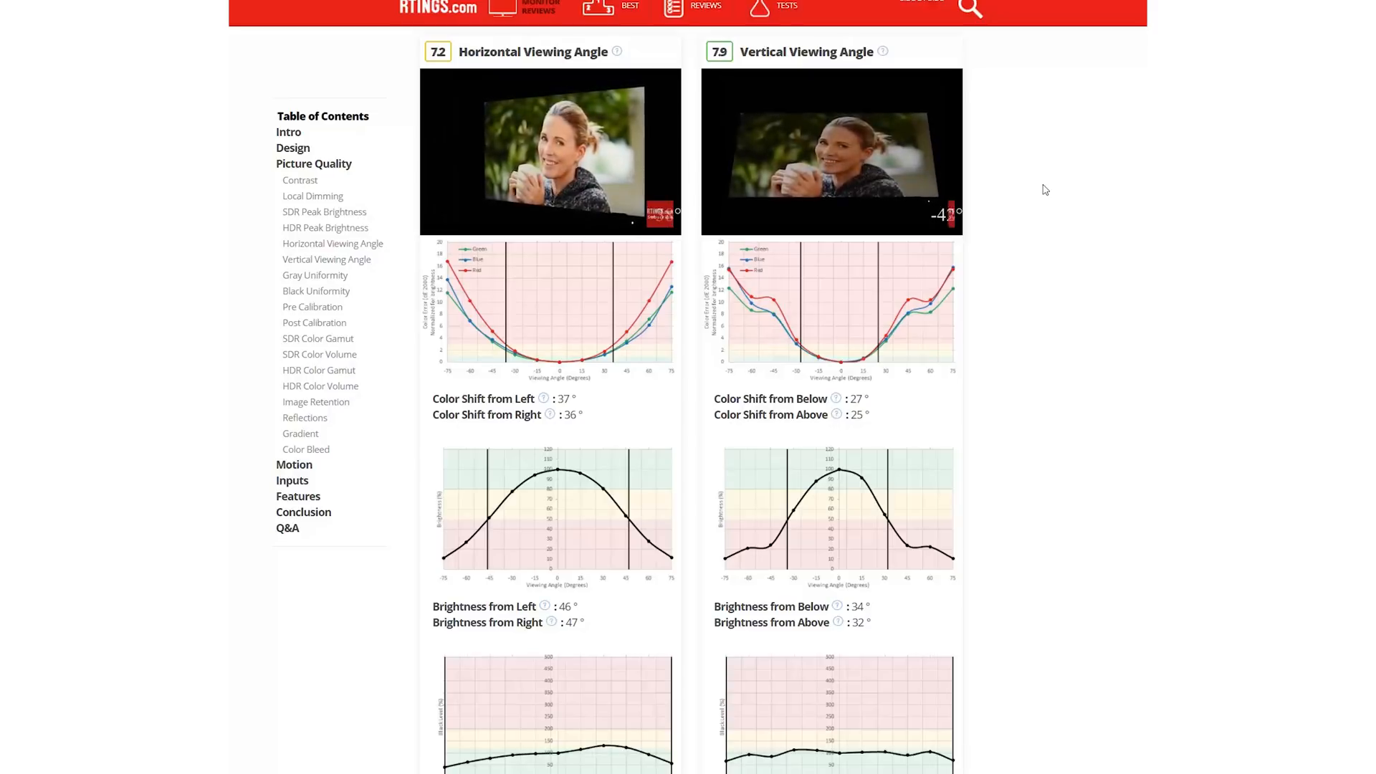
Step: Scroll past gray and black uniformity to the Pre and Post Calibration panels
scroll("down", 3)
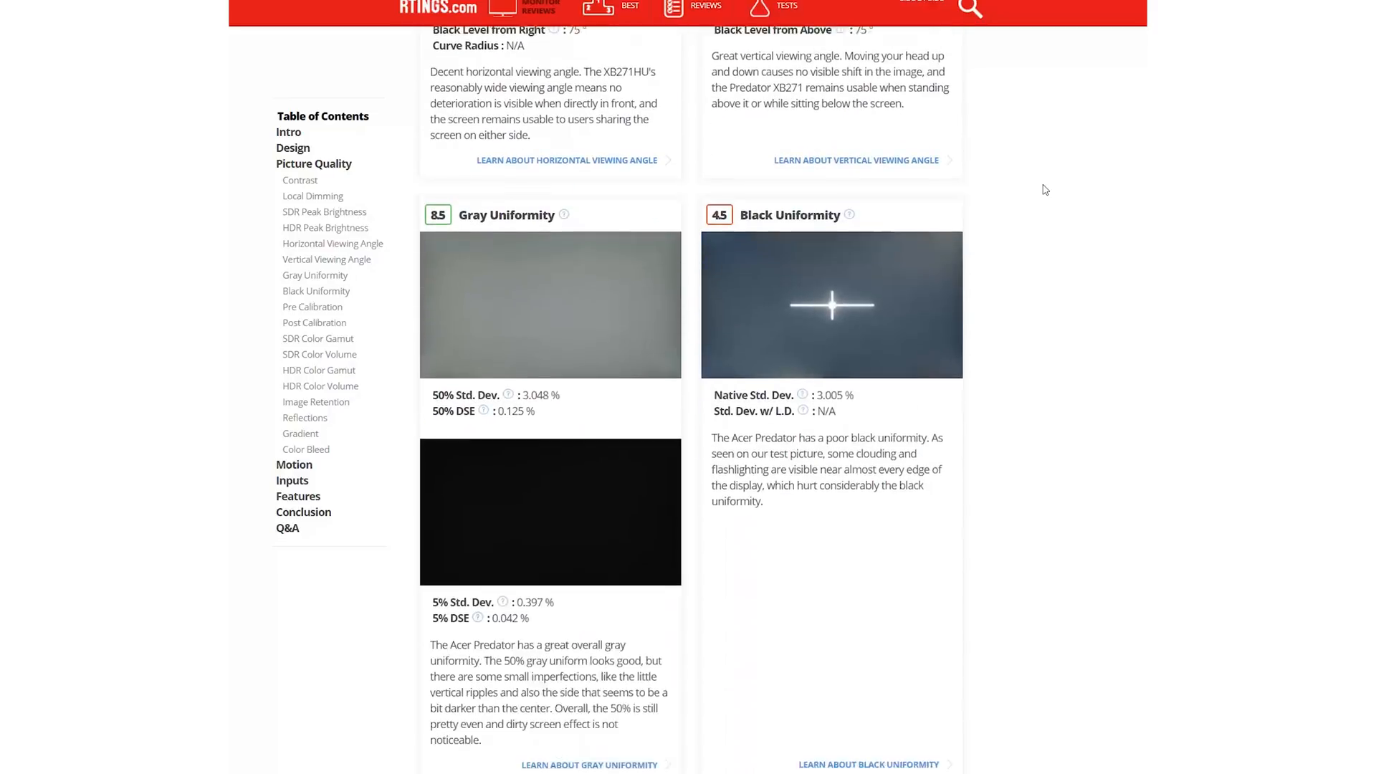
scroll("down", 3)
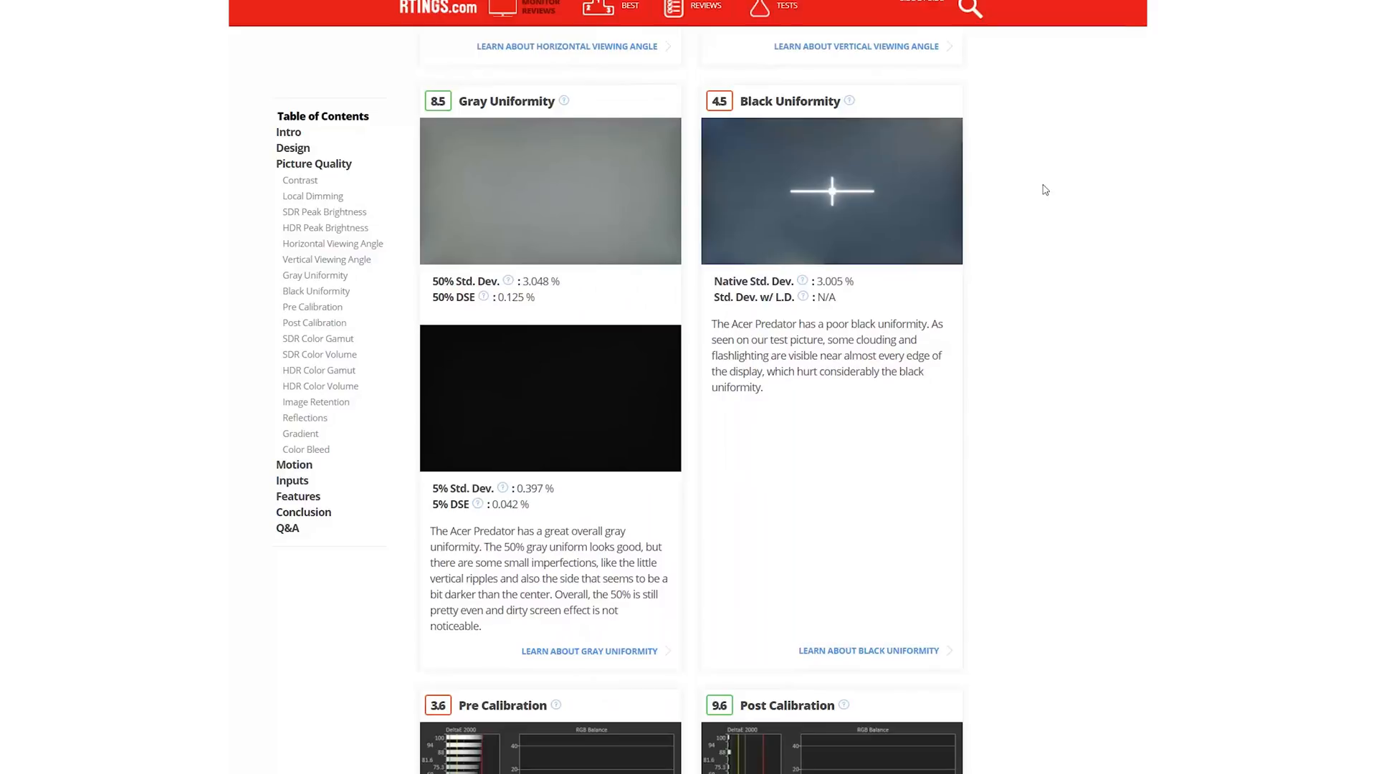
scroll("down", 3)
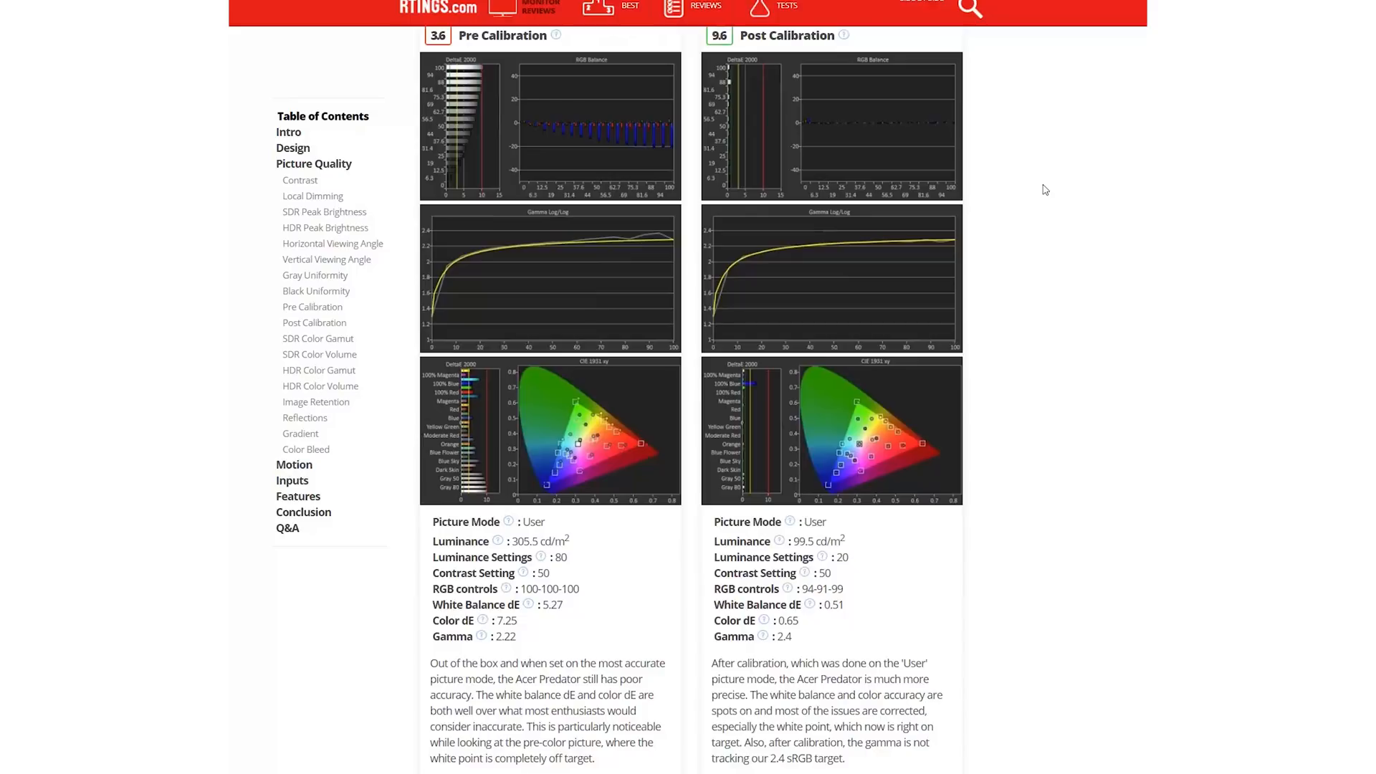
mouse_move(1000, 686)
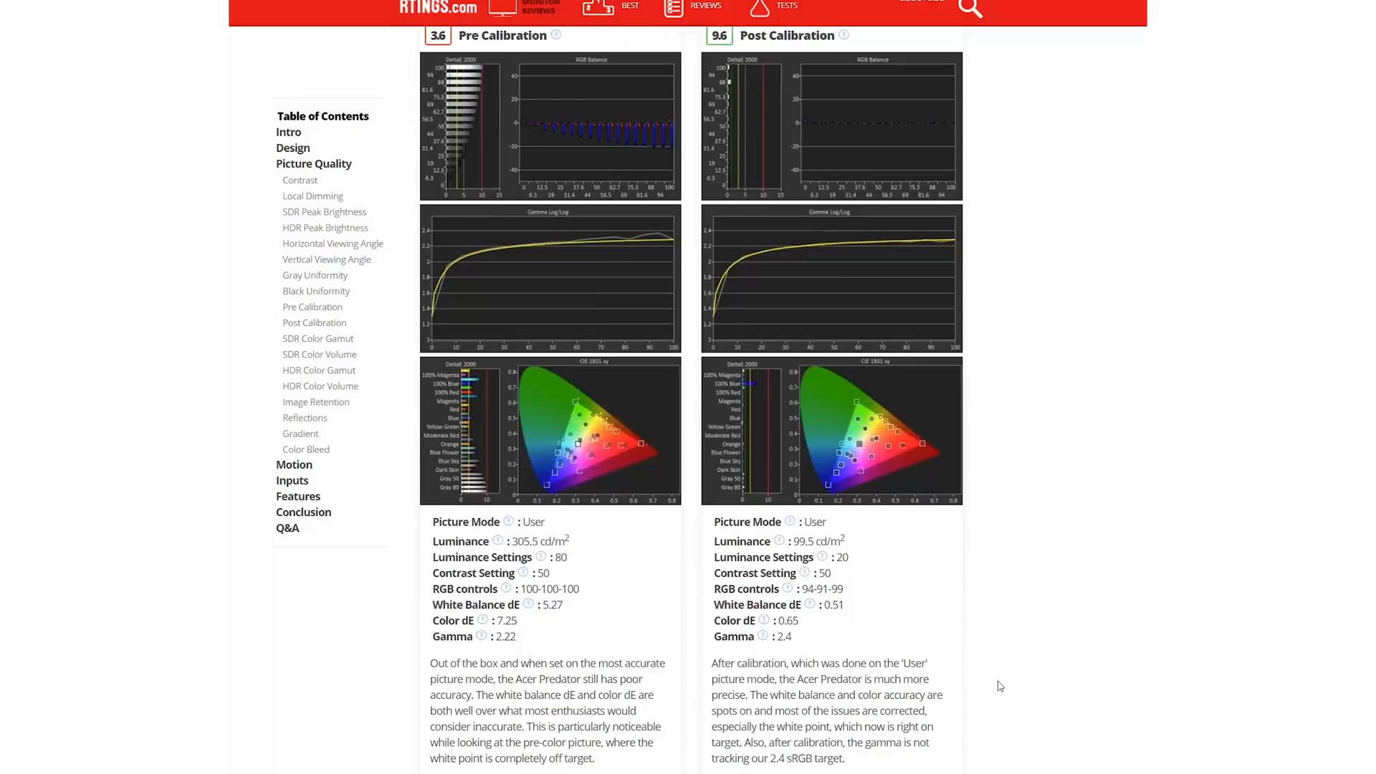
scroll("down", 3)
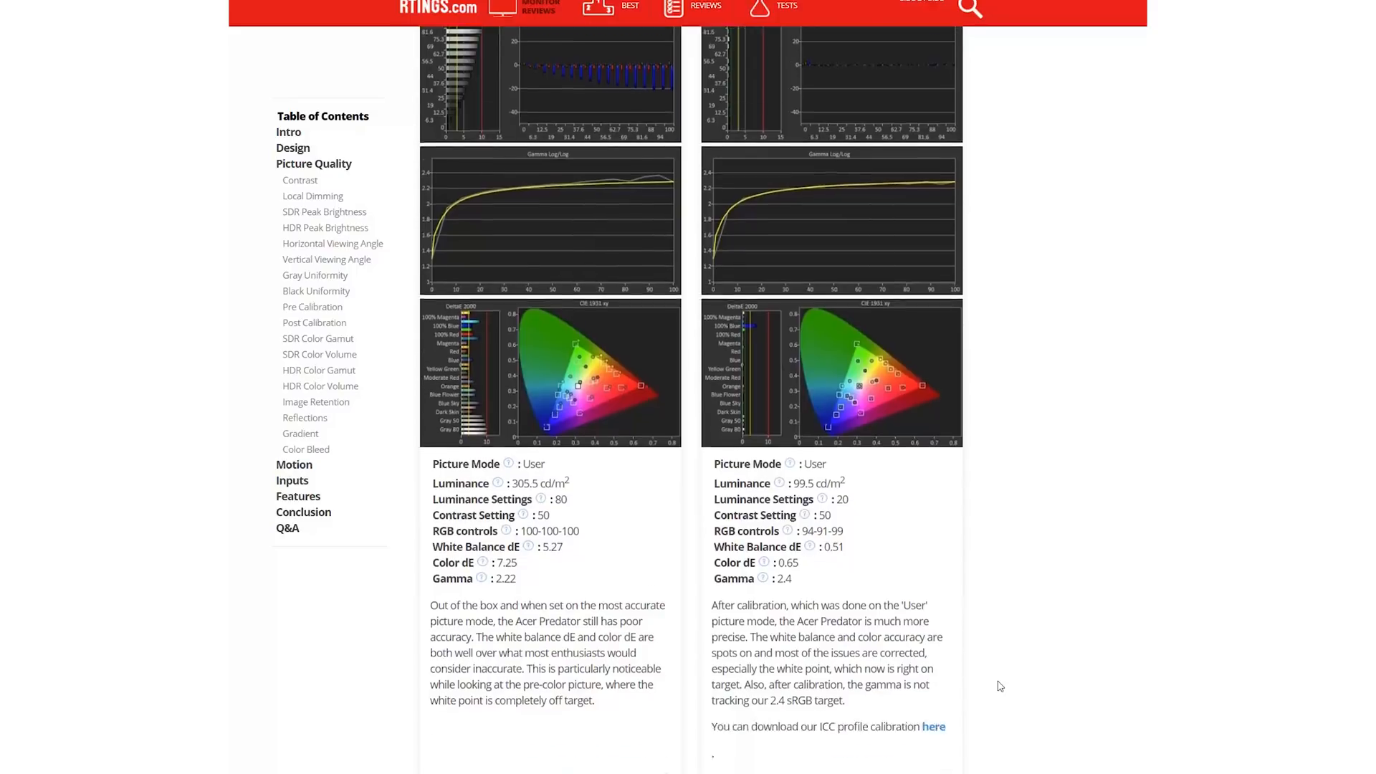
scroll("down", 3)
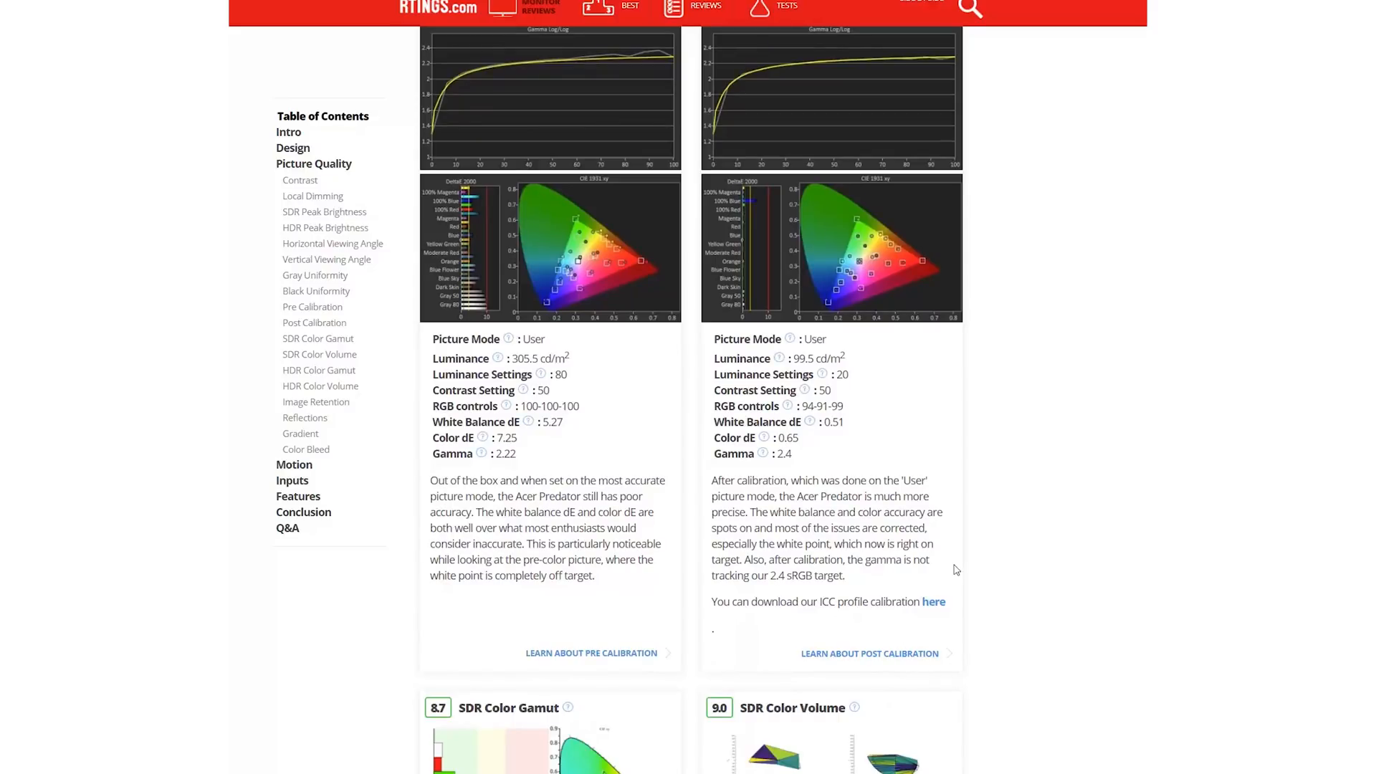
Step: Scroll to the SDR Color Gamut and SDR Color Volume panels
scroll("down", 3)
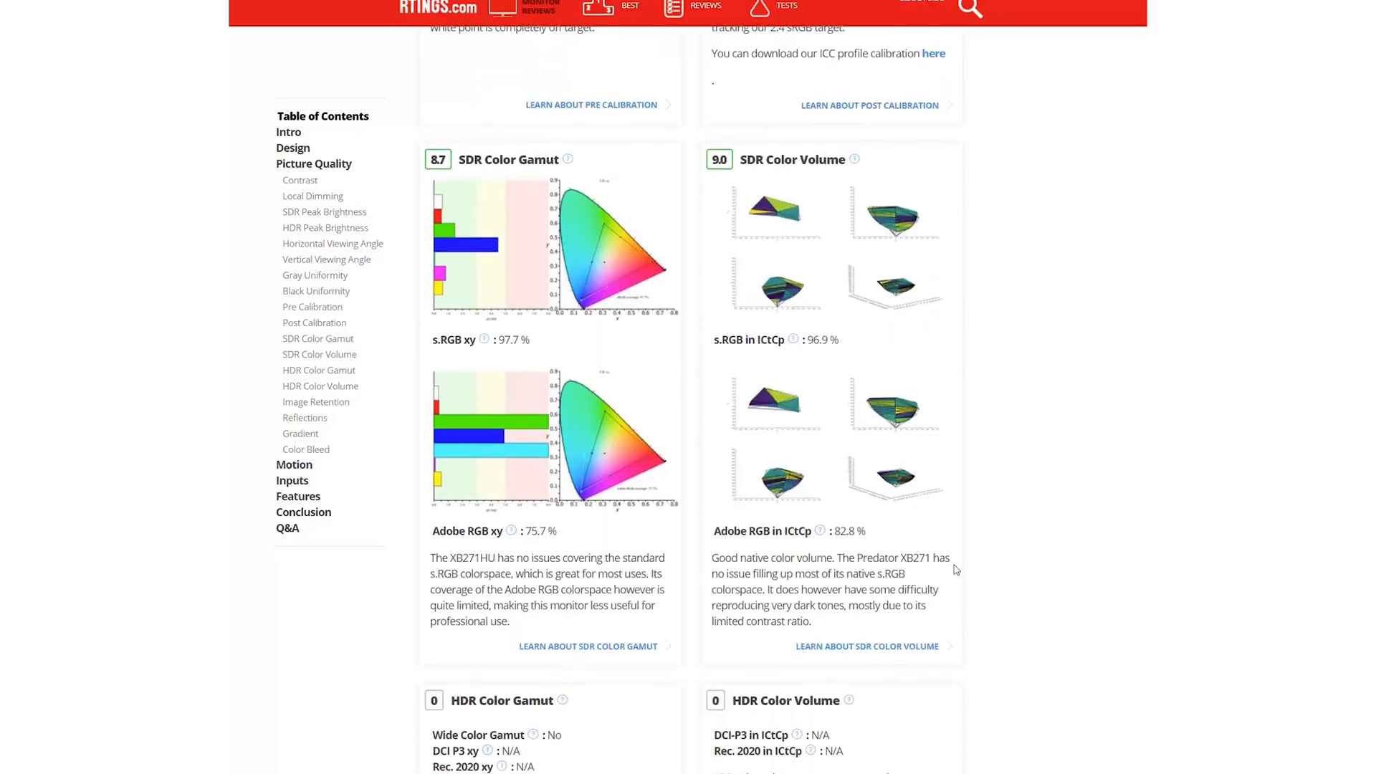
scroll("down", 3)
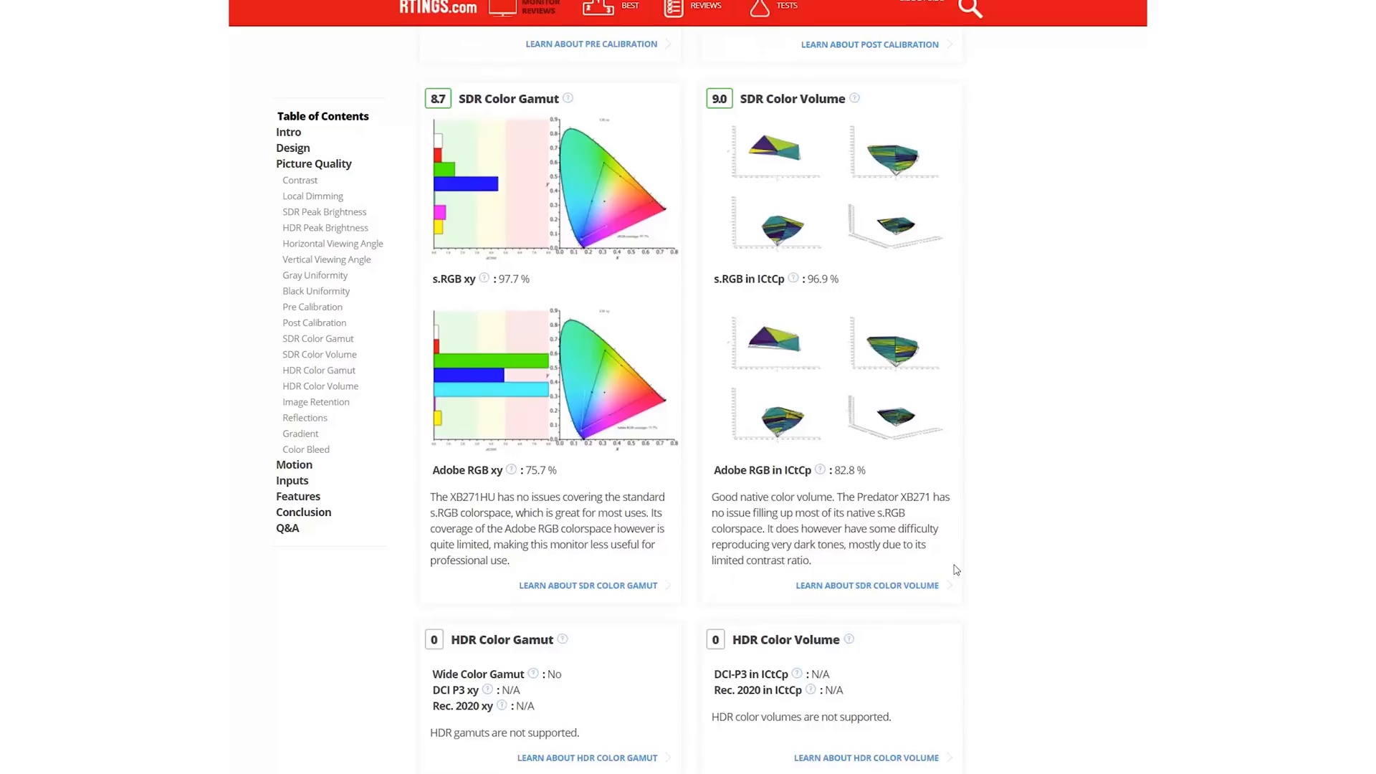
Step: Scroll past Image Retention and Reflections to the Gradient and Color Bleed panels
scroll("down", 3)
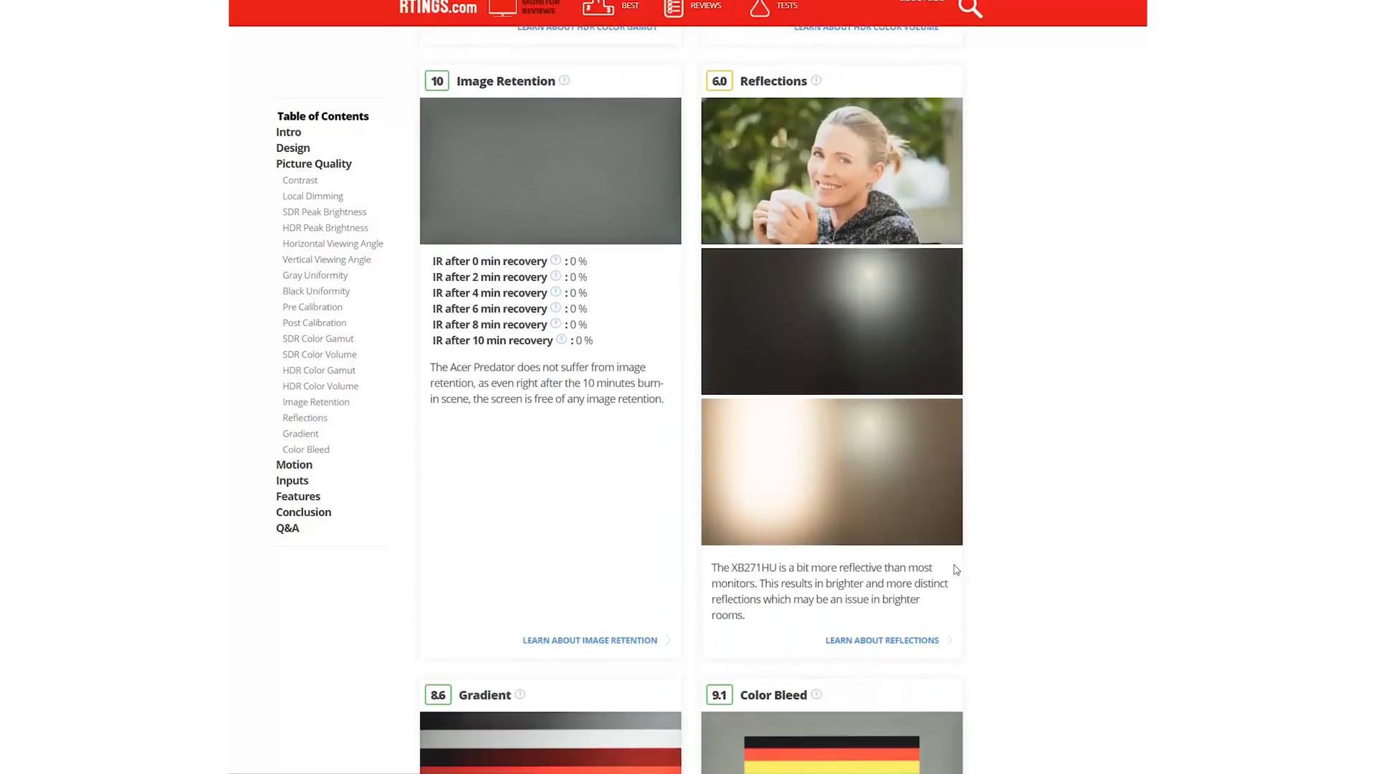
scroll("down", 3)
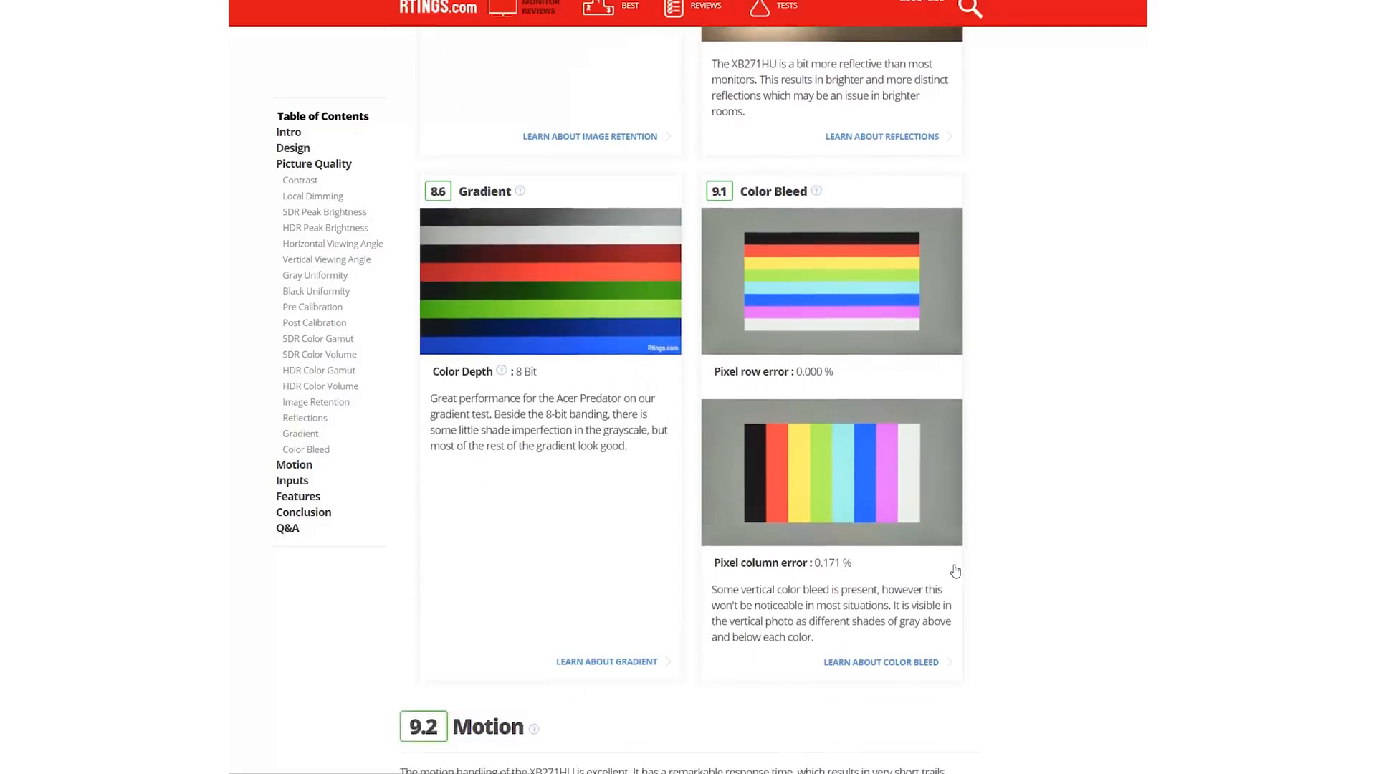
scroll("down", 3)
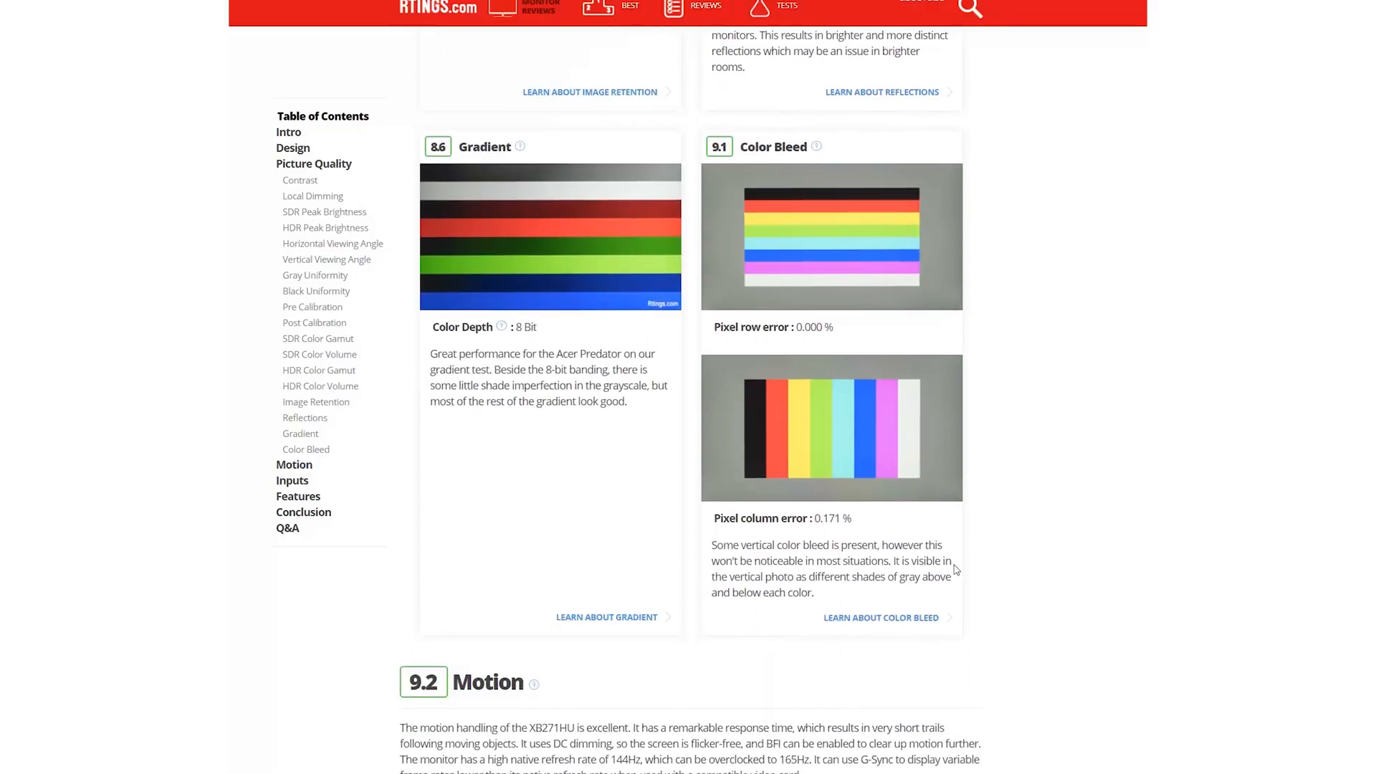
mouse_move(1059, 312)
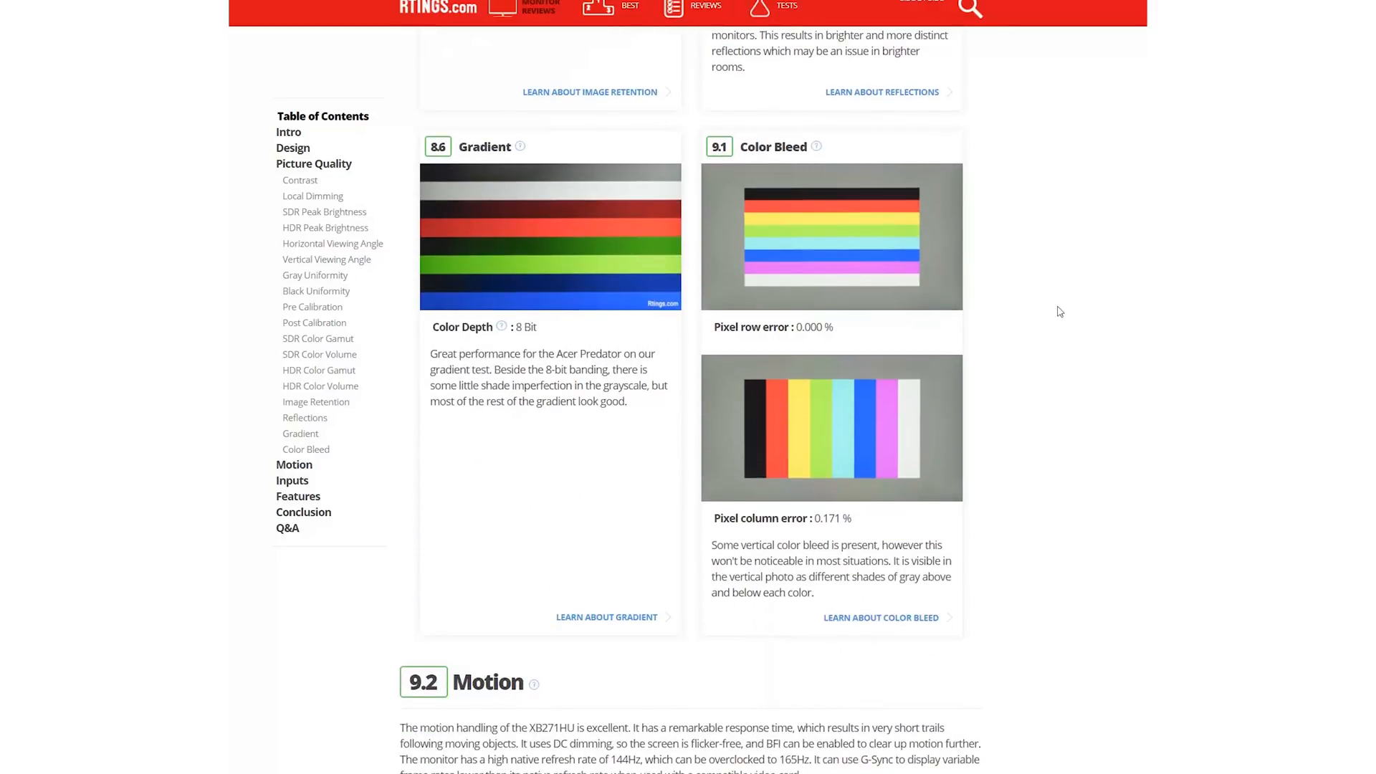
mouse_move(1051, 167)
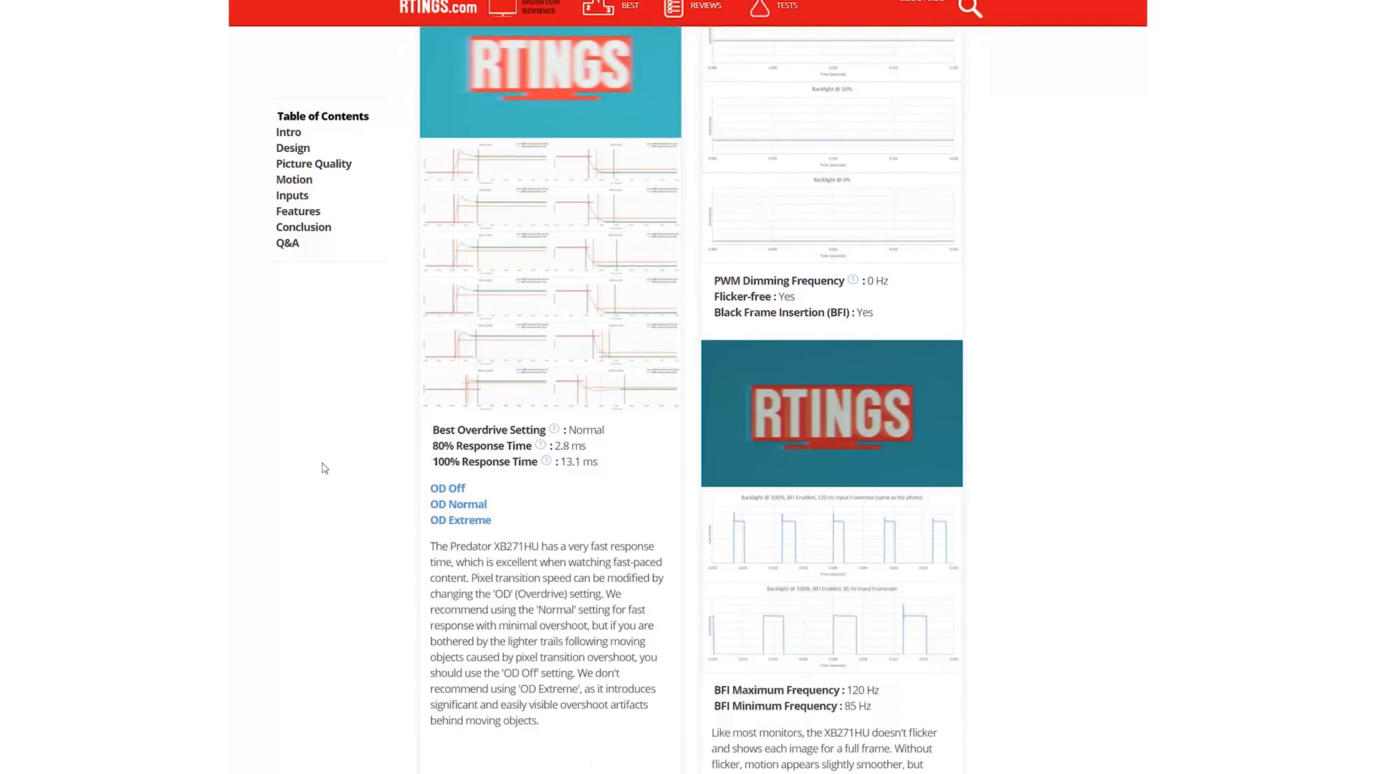
mouse_move(585, 431)
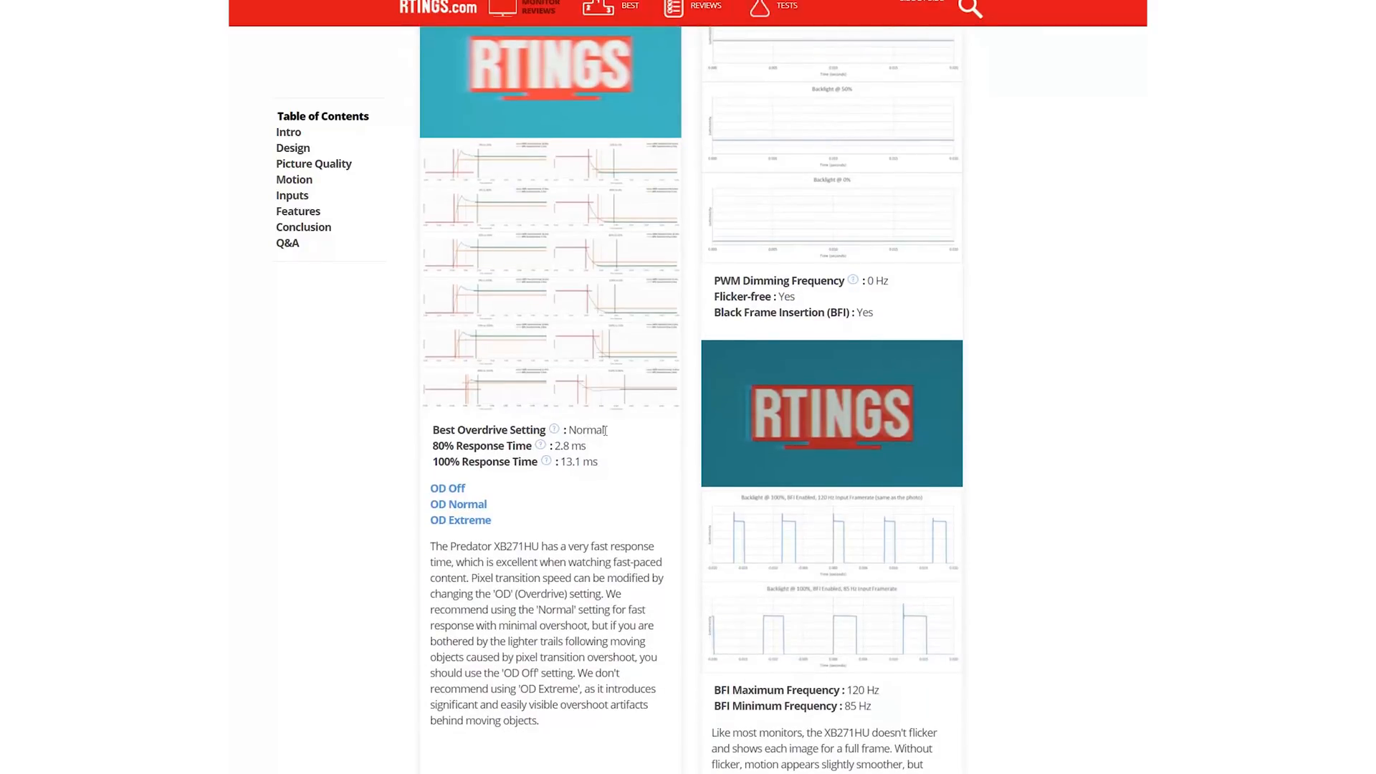
Step: Scroll through response time, flicker and black frame insertion to Refresh Rate and Inputs
scroll("down", 3)
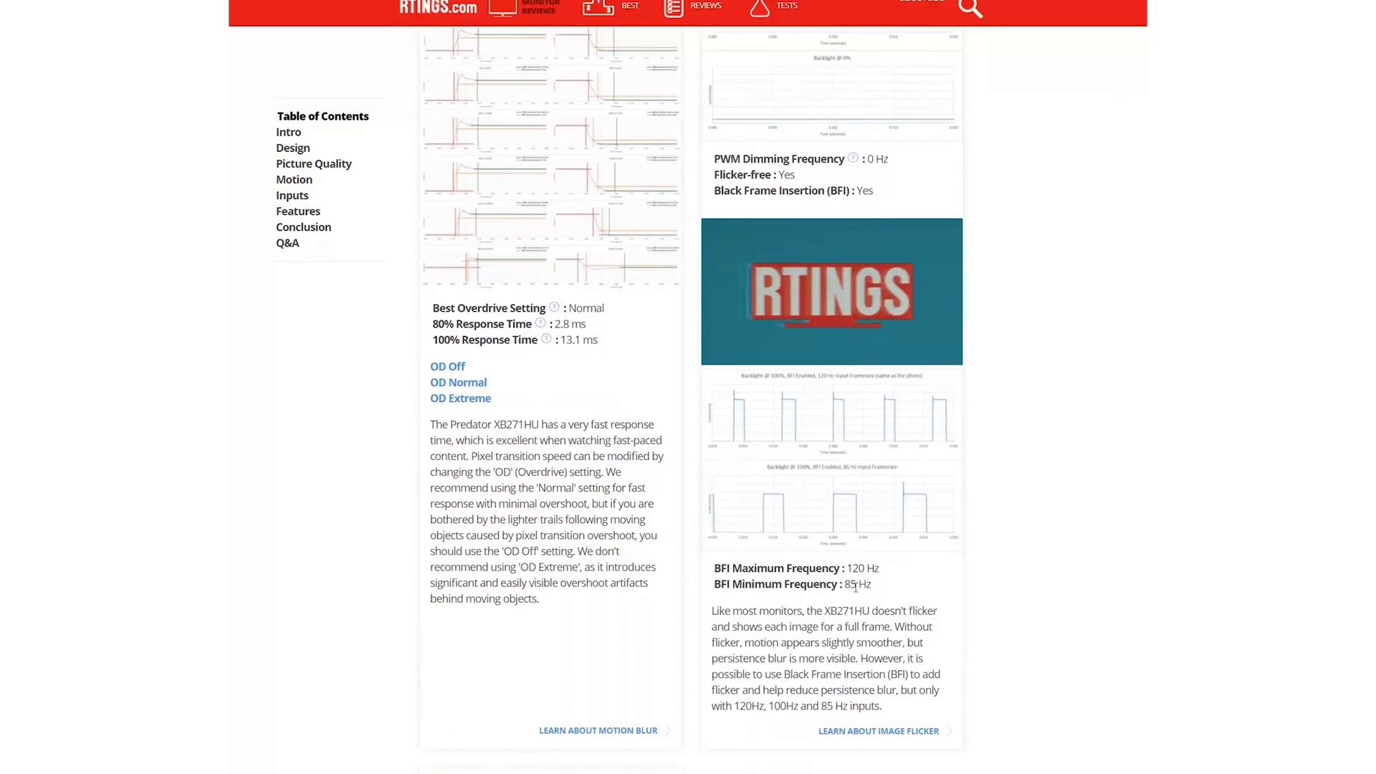
mouse_move(943, 602)
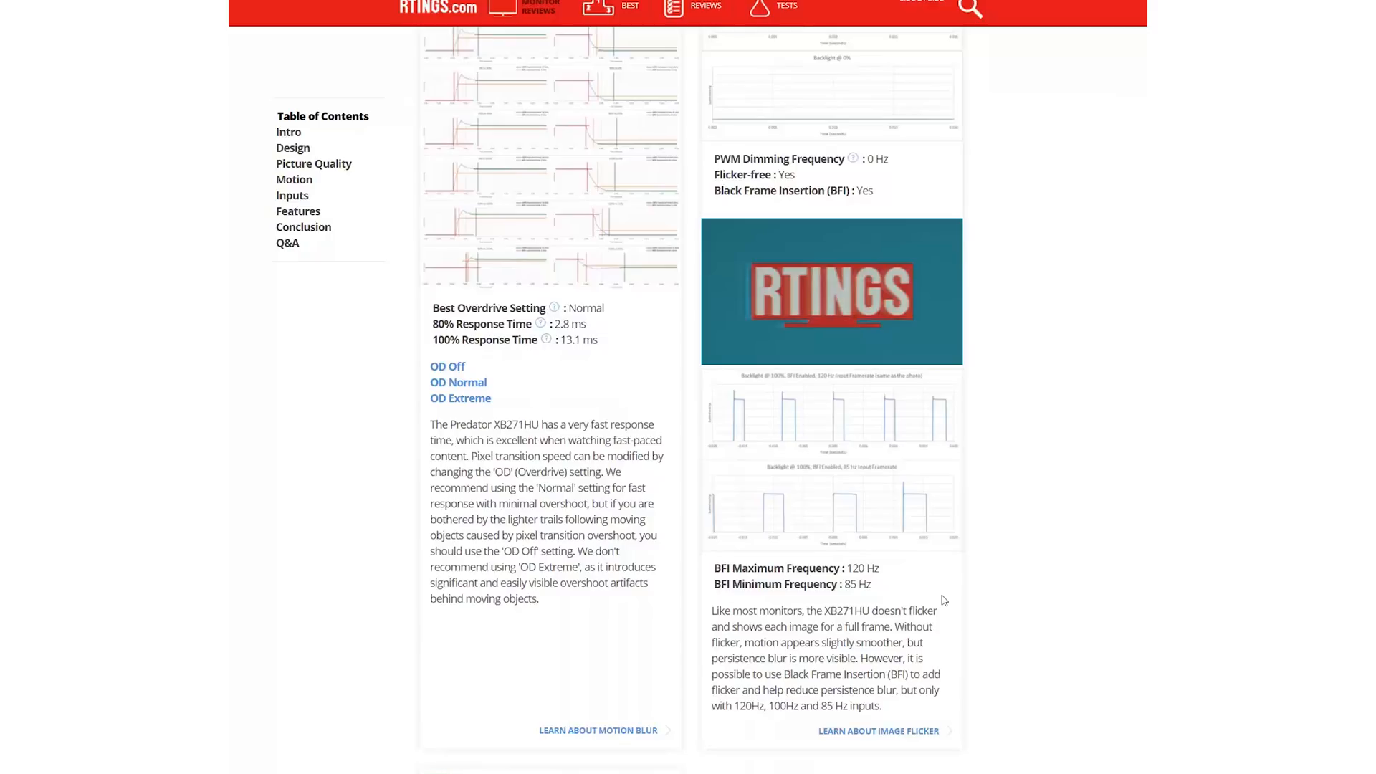
scroll("down", 3)
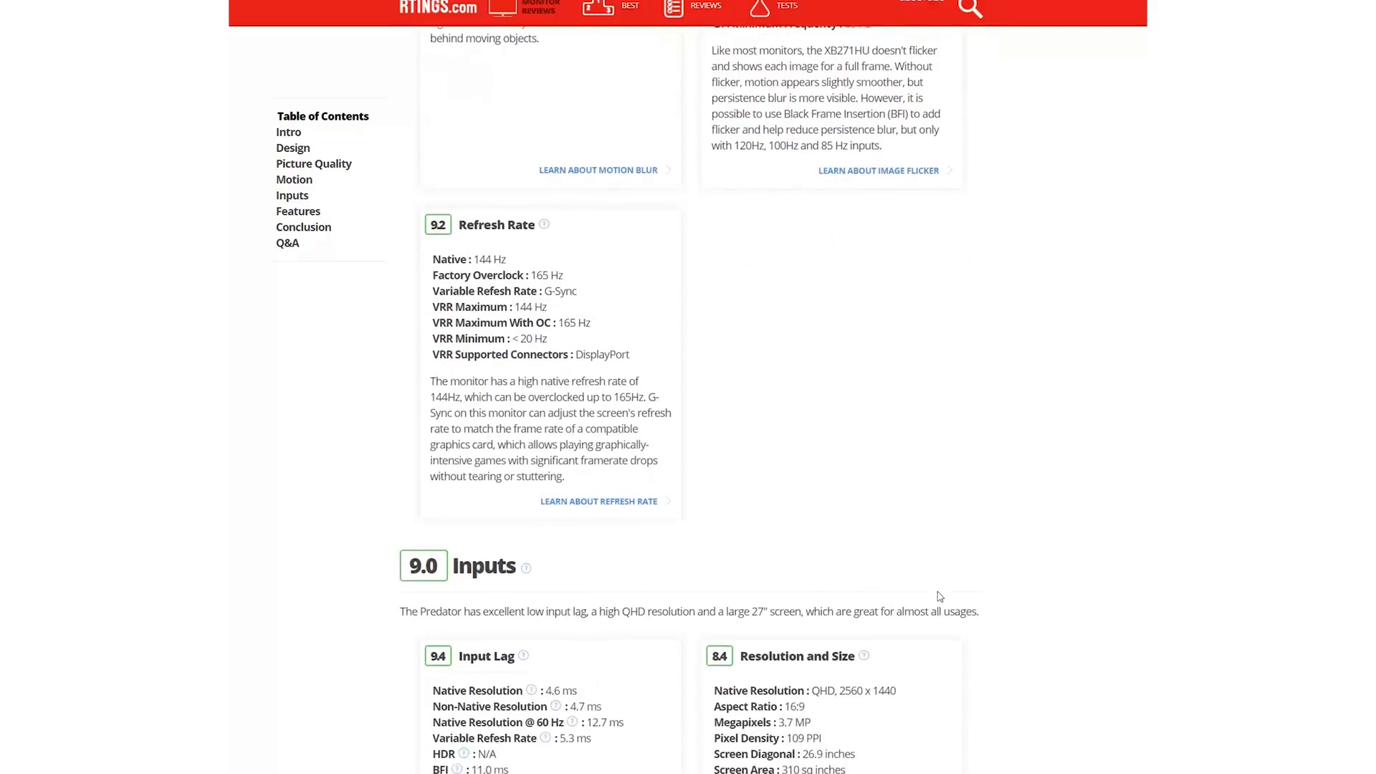
Step: Scroll to the input lag results and dismiss the stacked input lag explanations
scroll("down", 3)
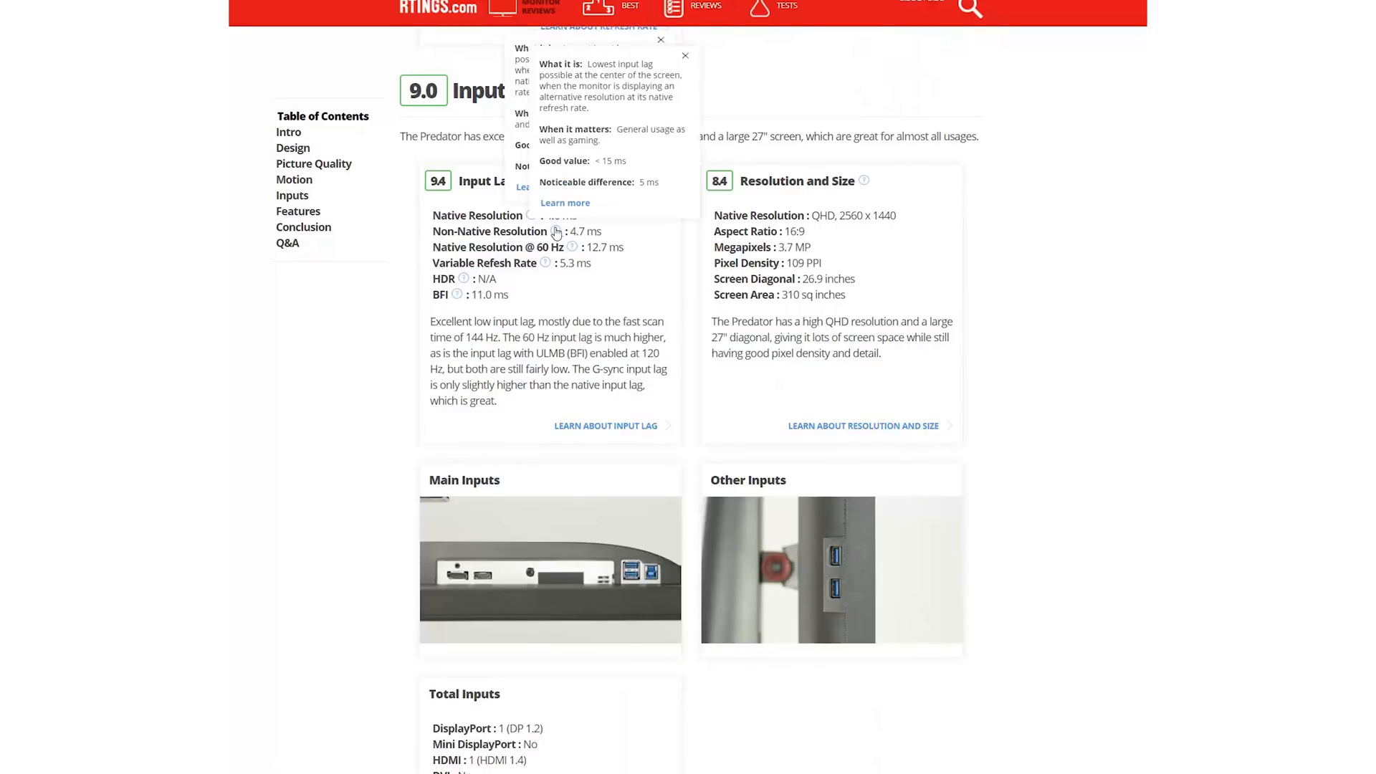
left_click(660, 39)
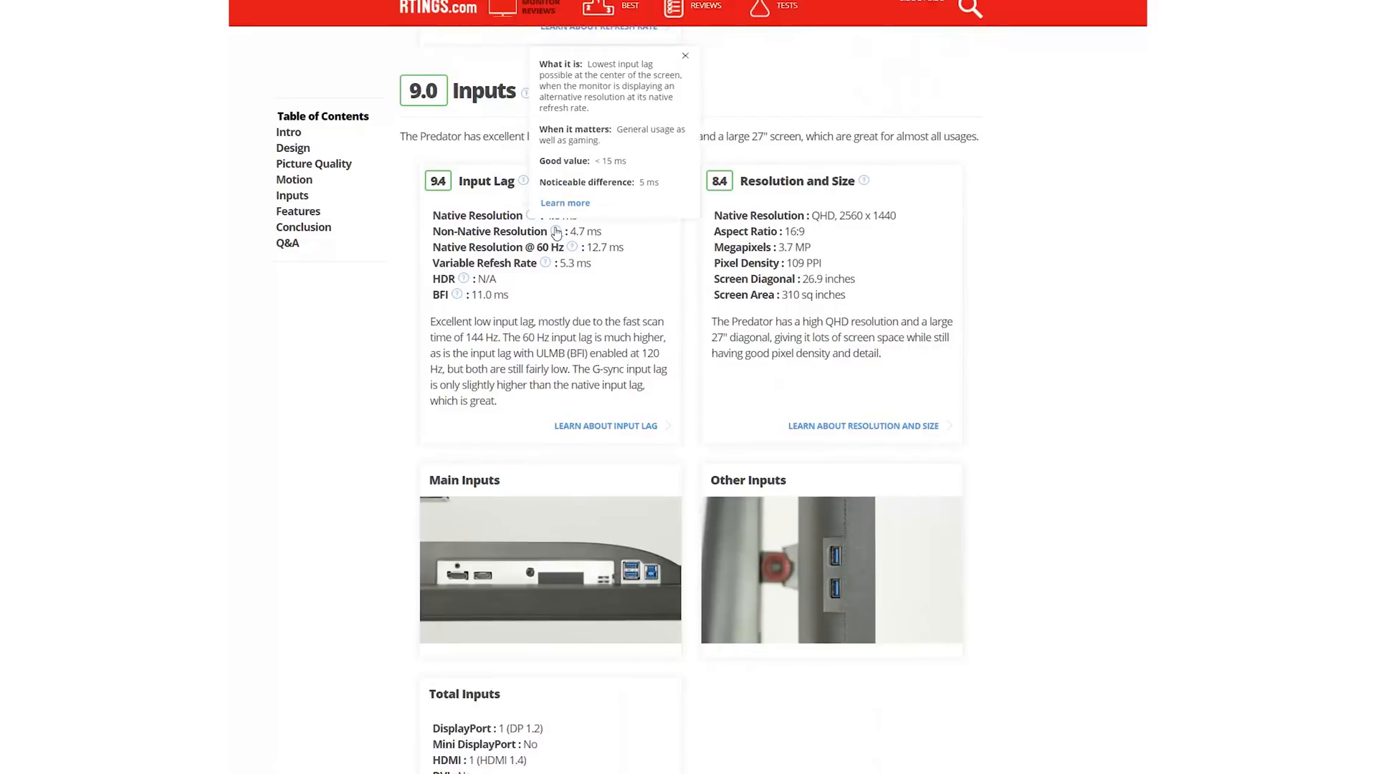
mouse_move(469, 279)
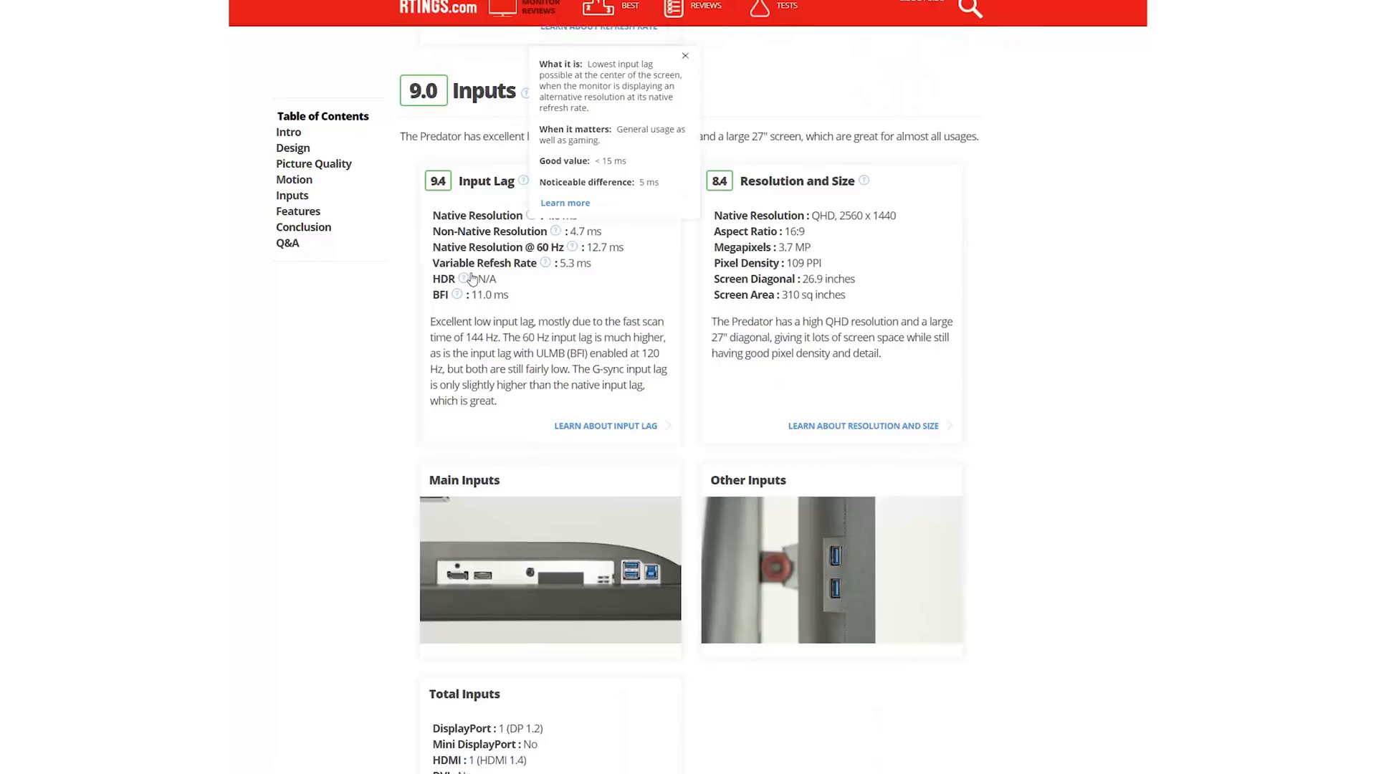
left_click(684, 55)
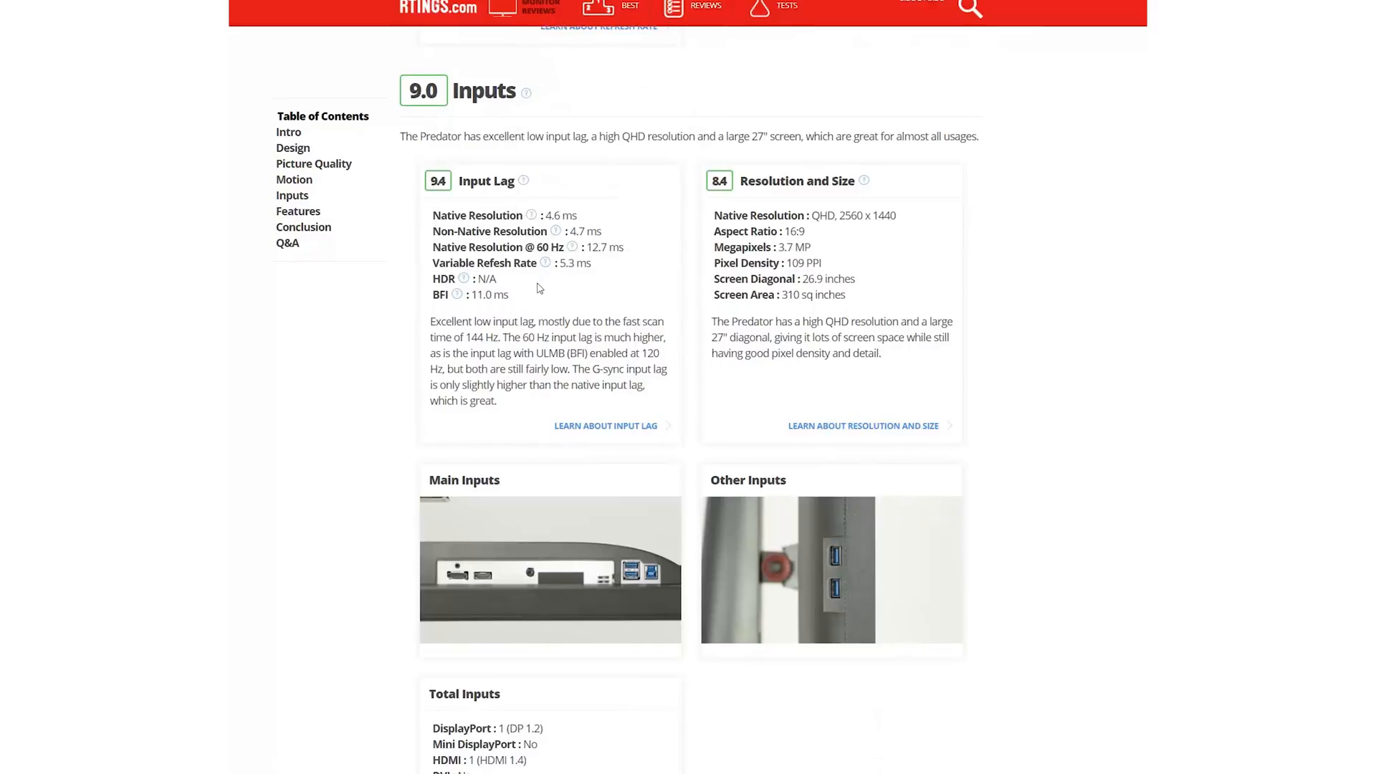
mouse_move(493, 329)
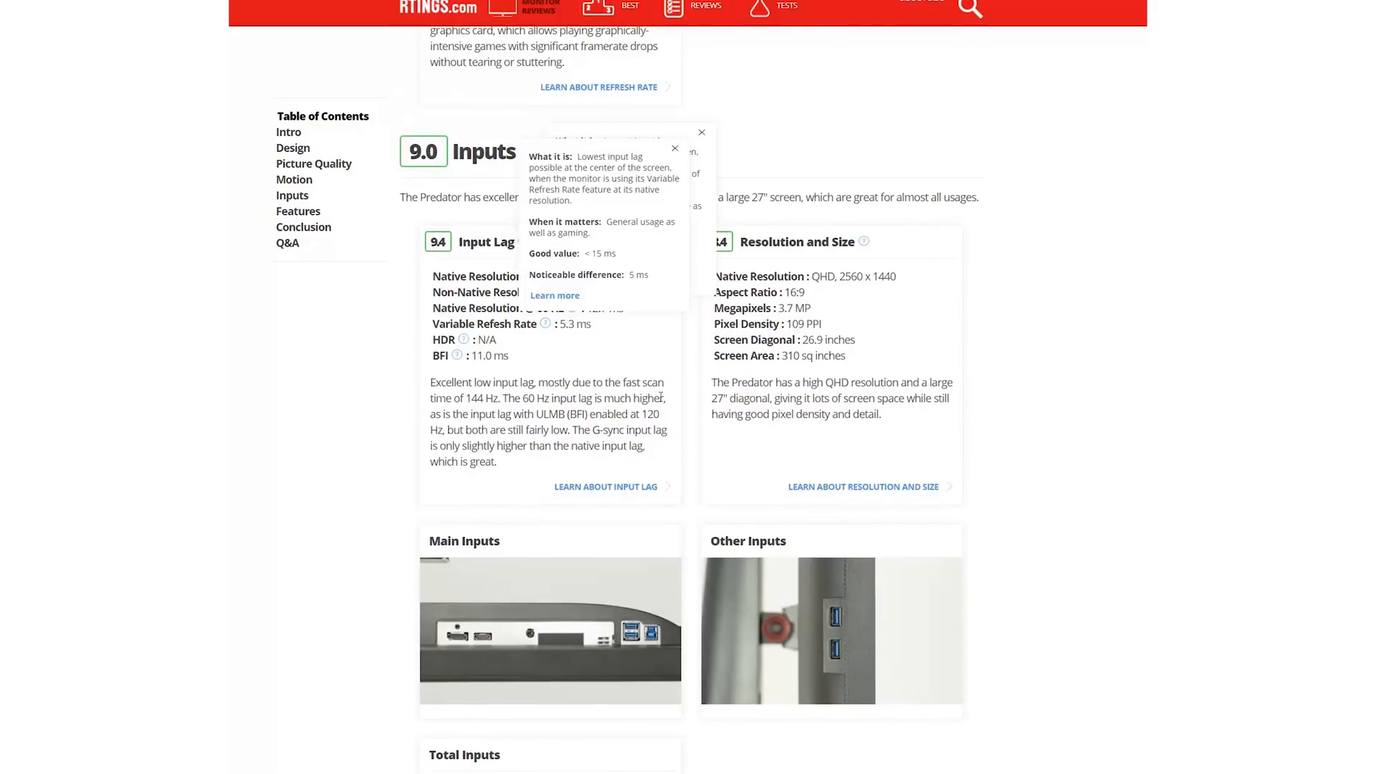
Step: Scroll past resolution, size and ports to the Features section
scroll("up", 3)
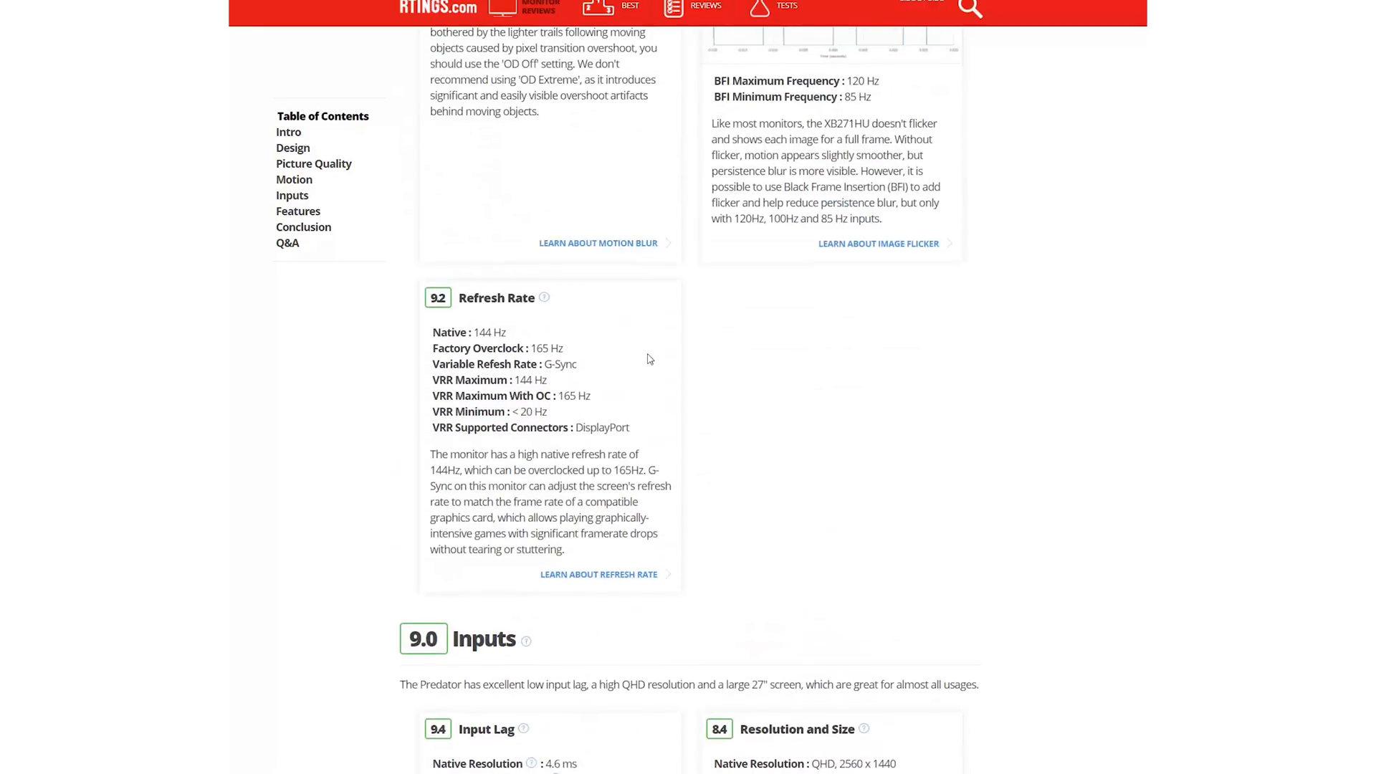
mouse_move(567, 454)
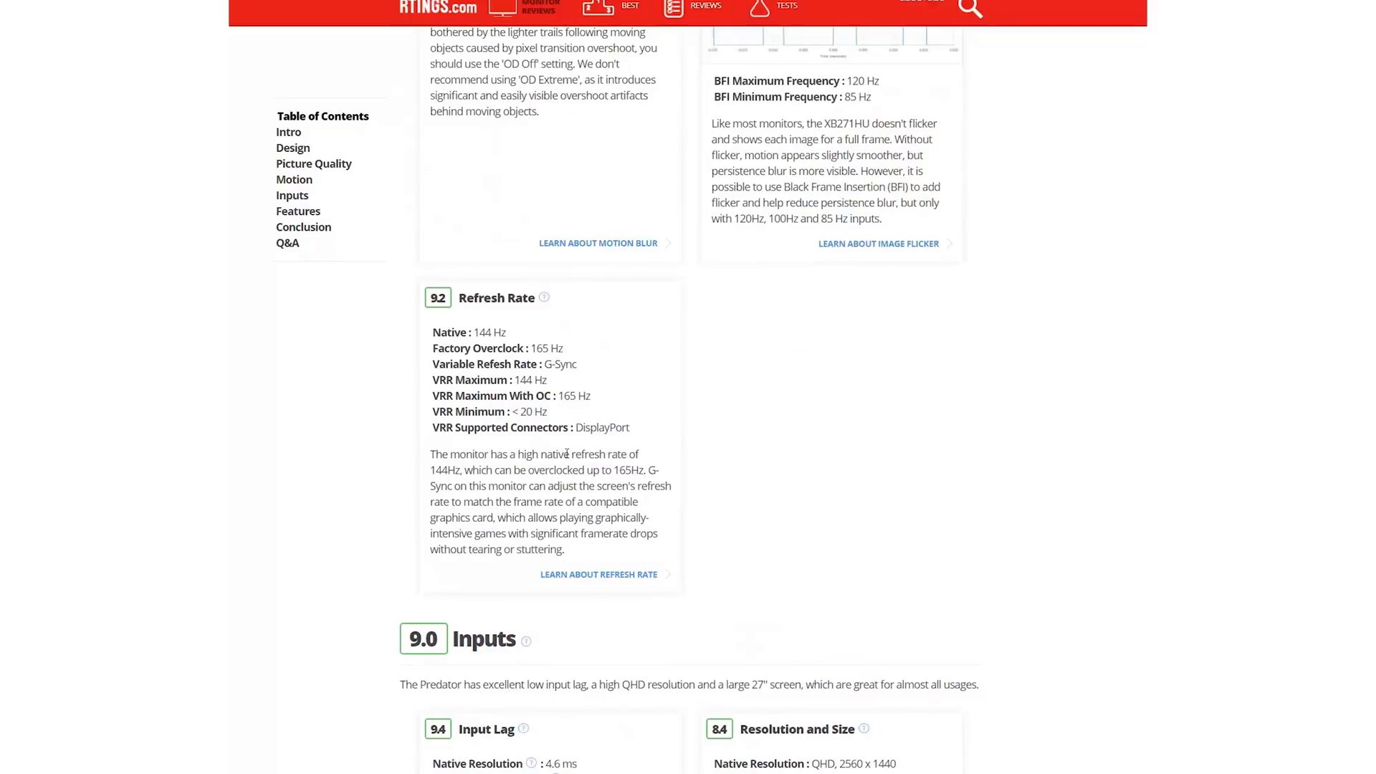
scroll("down", 3)
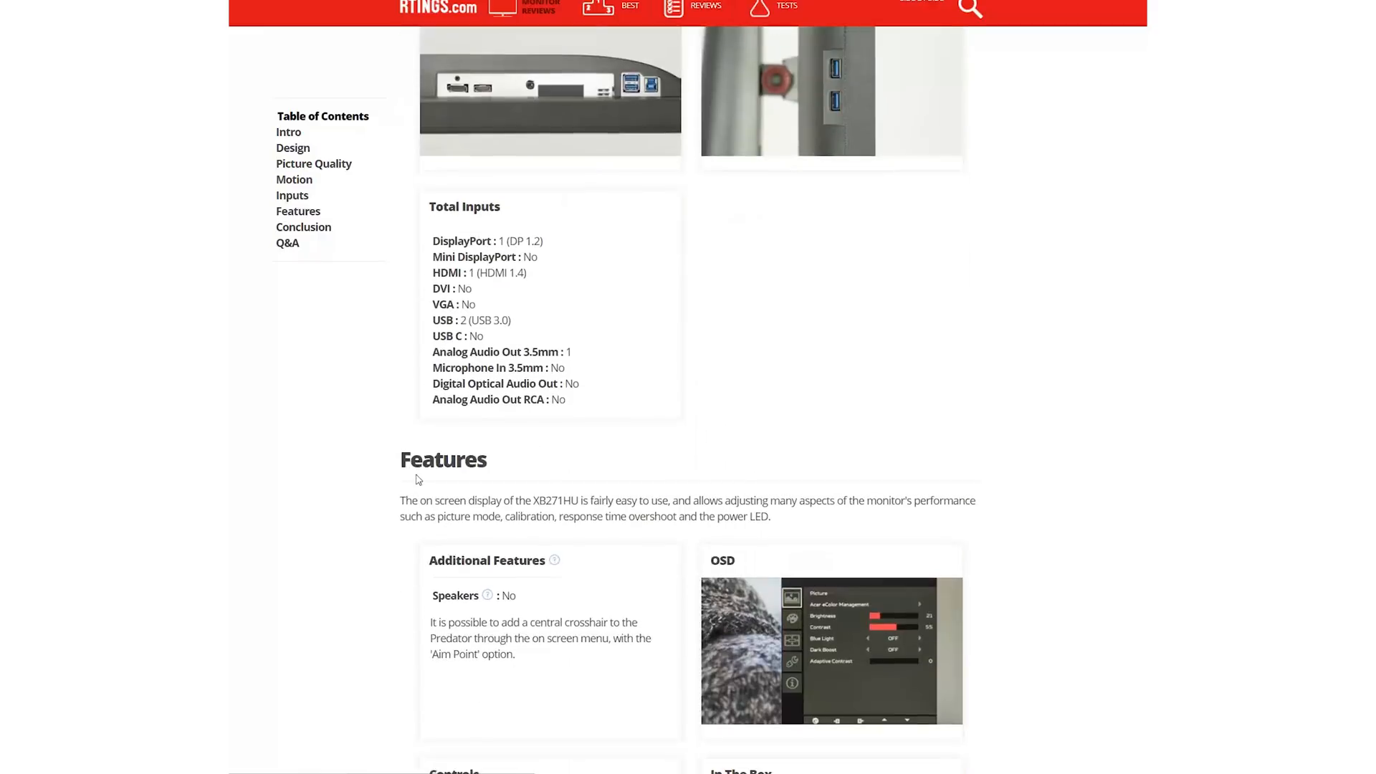
scroll("down", 3)
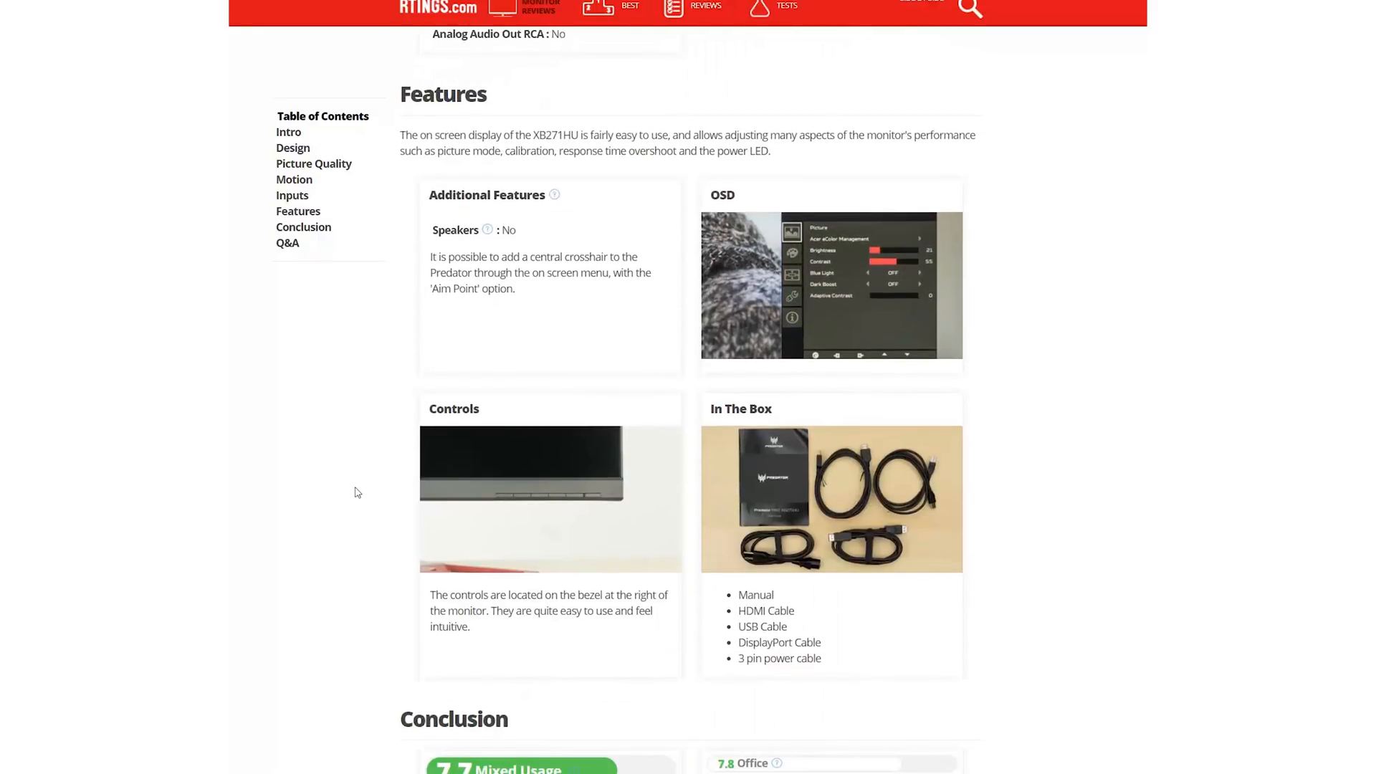